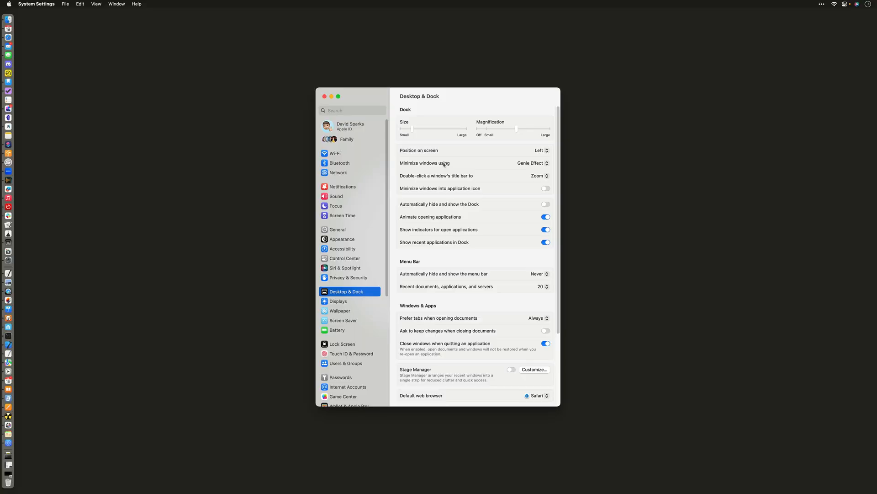
mouse_move(426, 118)
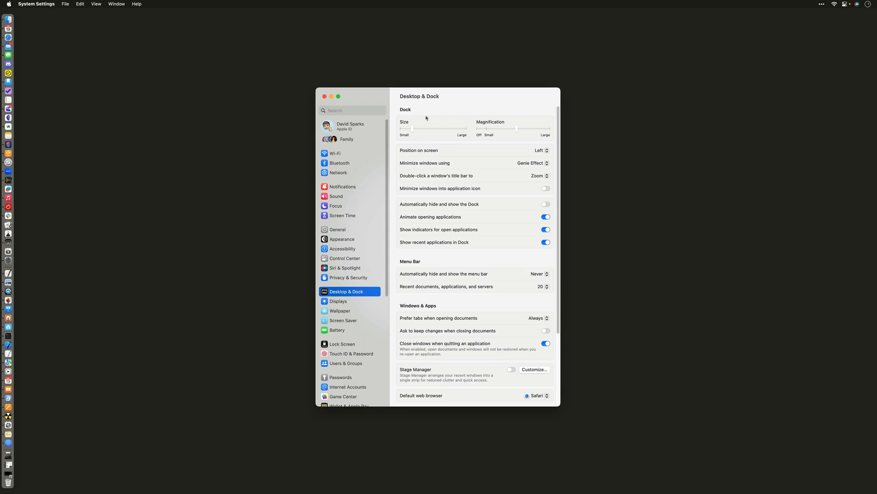
mouse_move(179, 191)
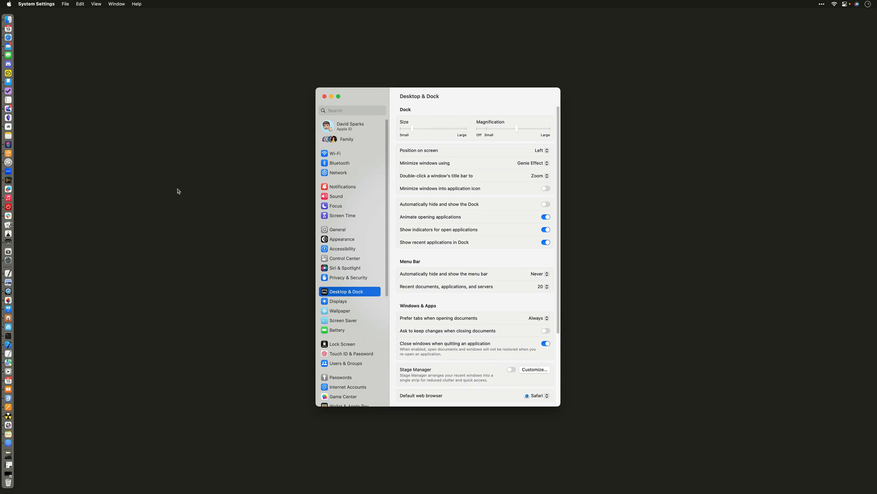
Set the Dock position to Right, then change it to Bottom
click(541, 150)
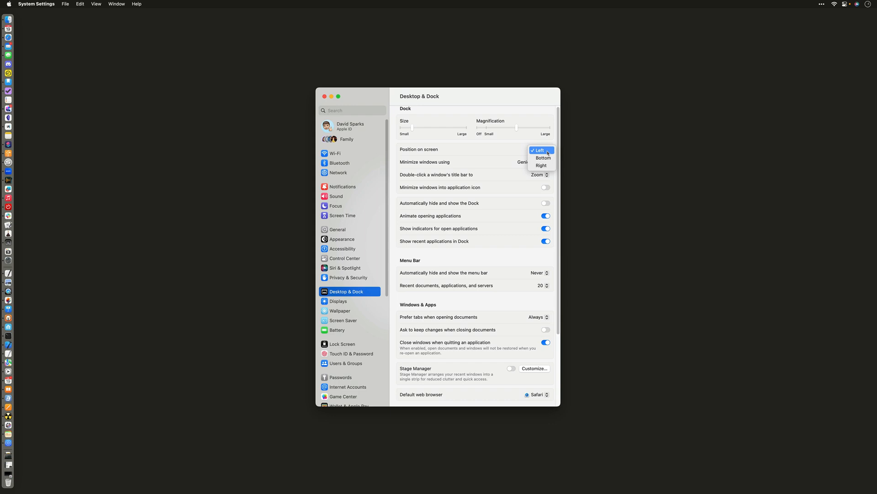
click(541, 165)
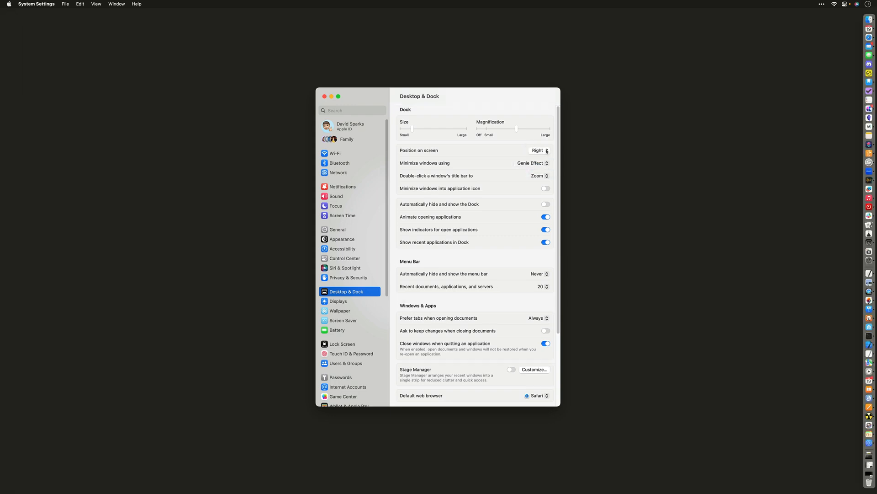
click(539, 150)
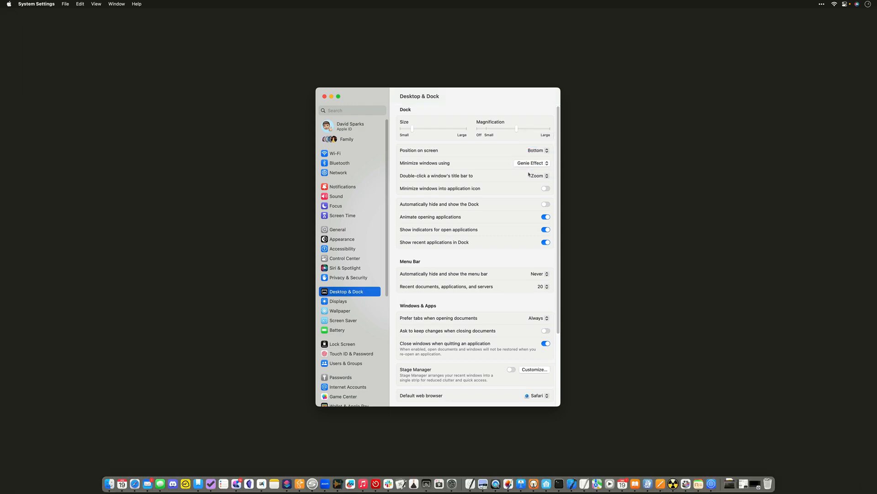
mouse_move(515, 285)
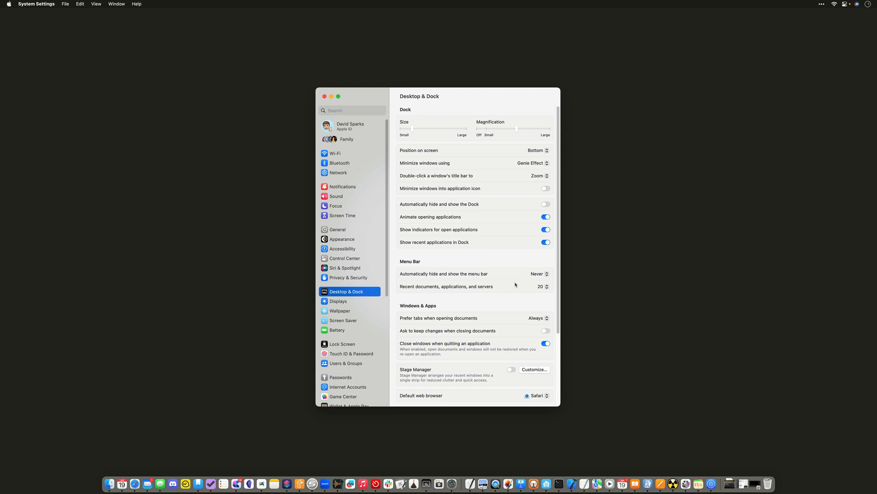
mouse_move(614, 265)
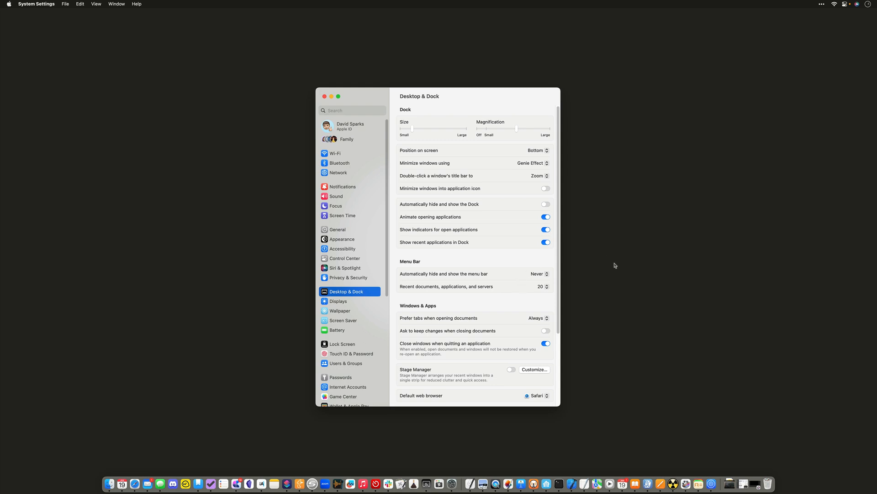
mouse_move(733, 465)
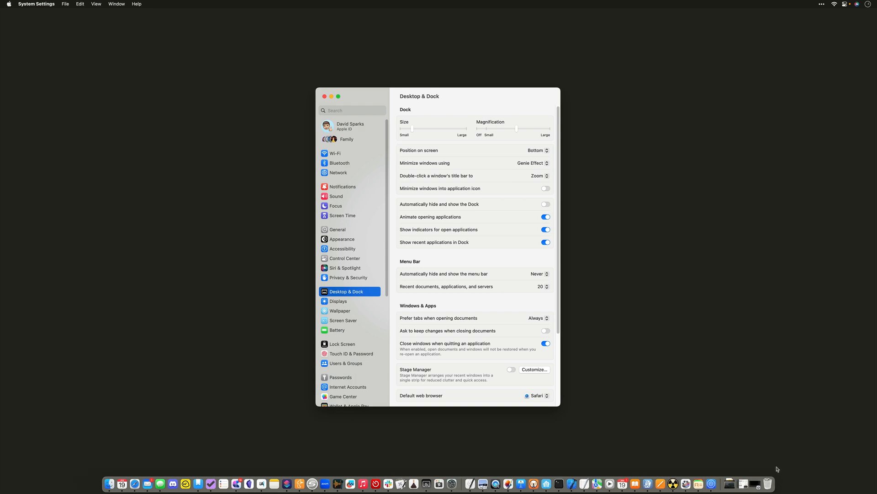
mouse_move(719, 455)
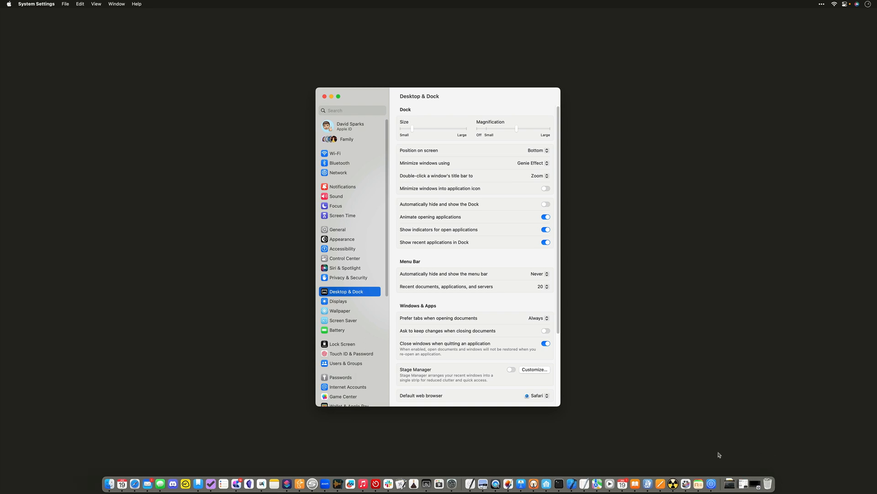
mouse_move(702, 439)
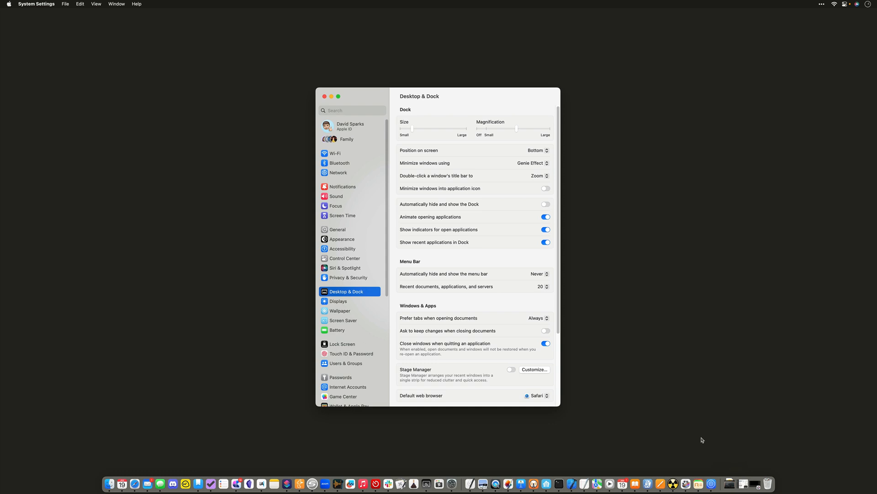
mouse_move(536, 169)
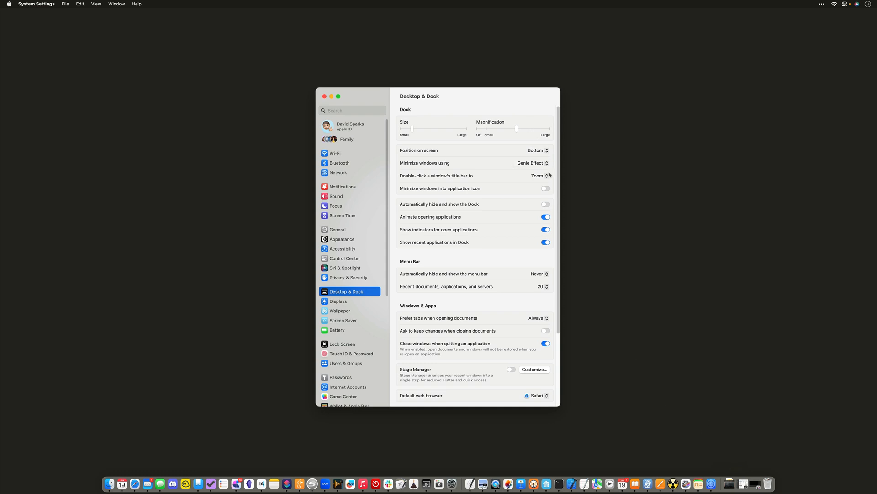
Set the Dock position back to Left
click(537, 149)
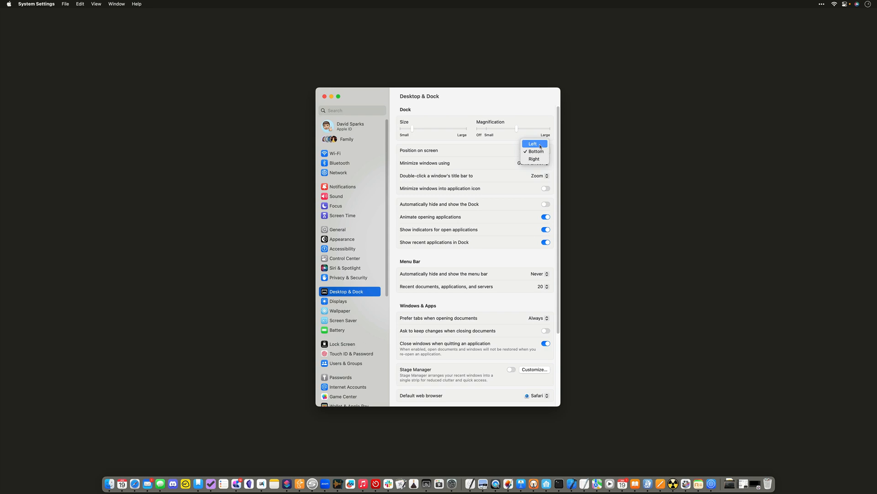
click(532, 143)
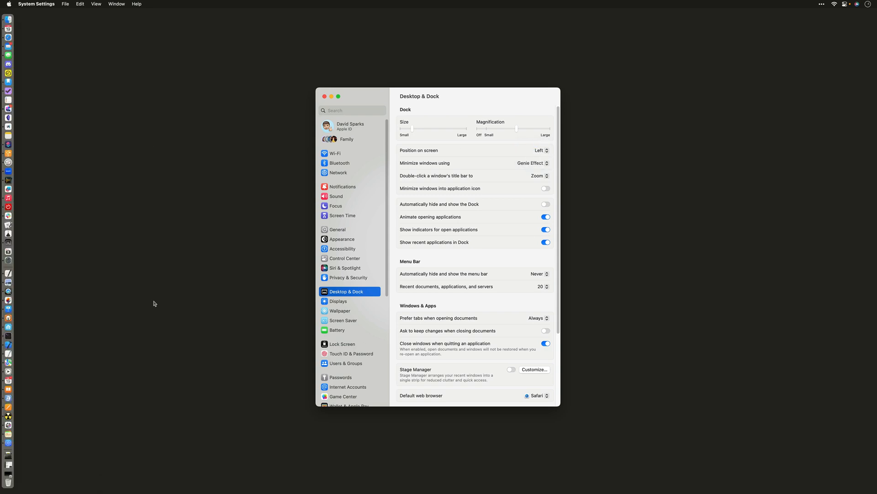
mouse_move(263, 317)
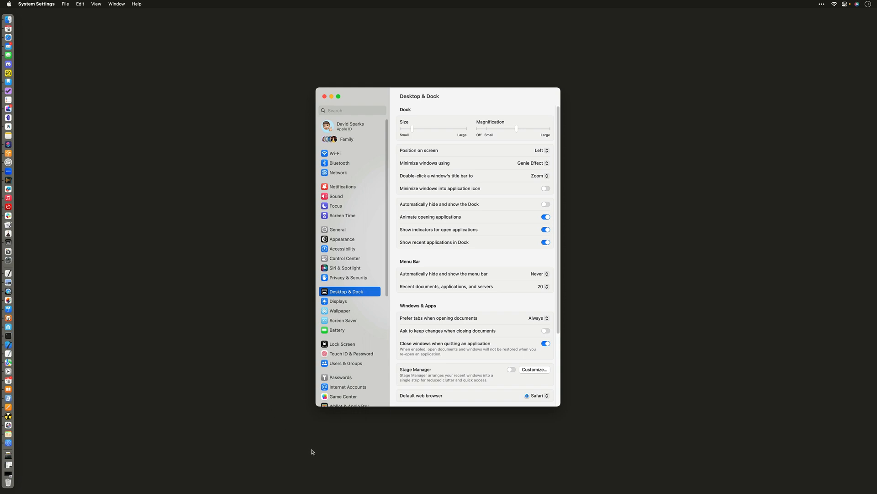
mouse_move(57, 208)
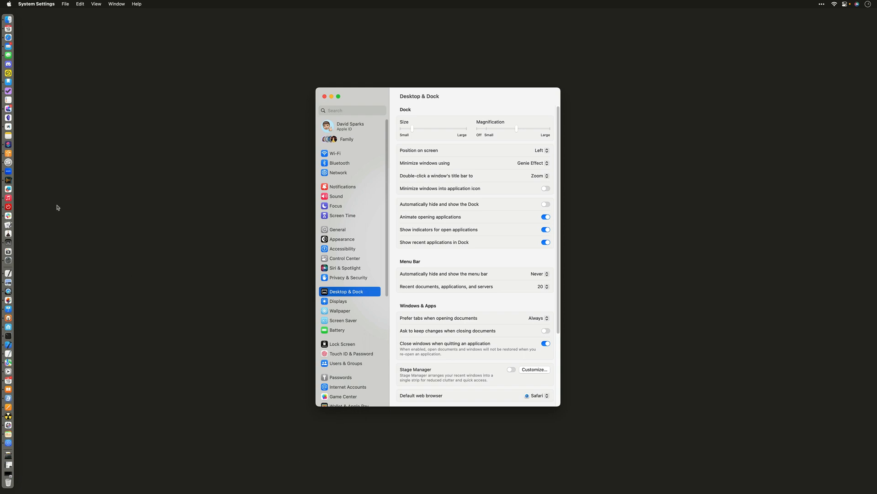
mouse_move(216, 249)
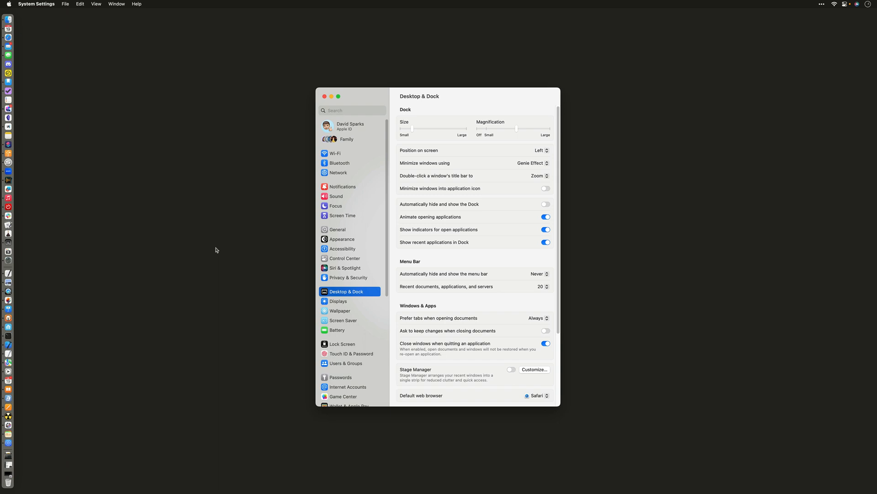
mouse_move(66, 279)
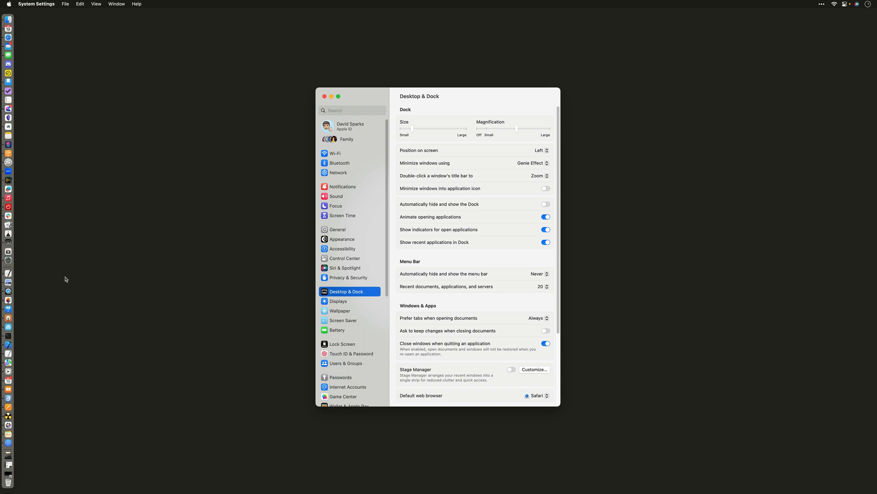
mouse_move(166, 218)
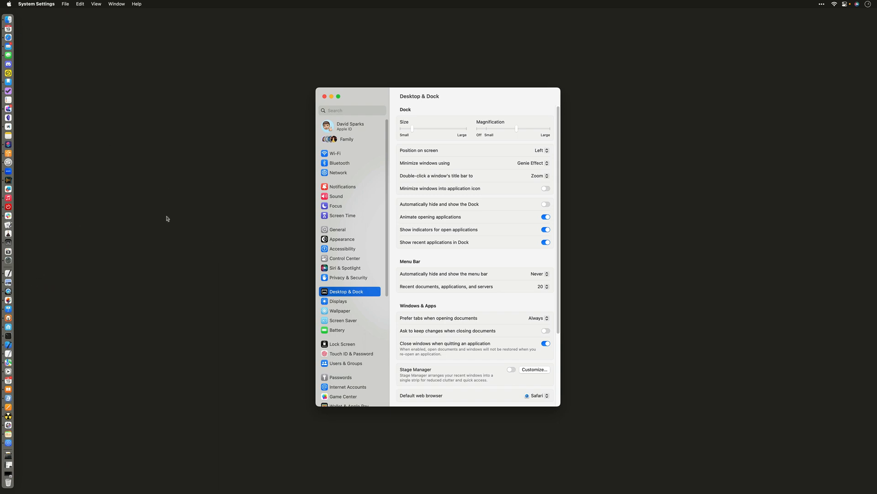
mouse_move(53, 299)
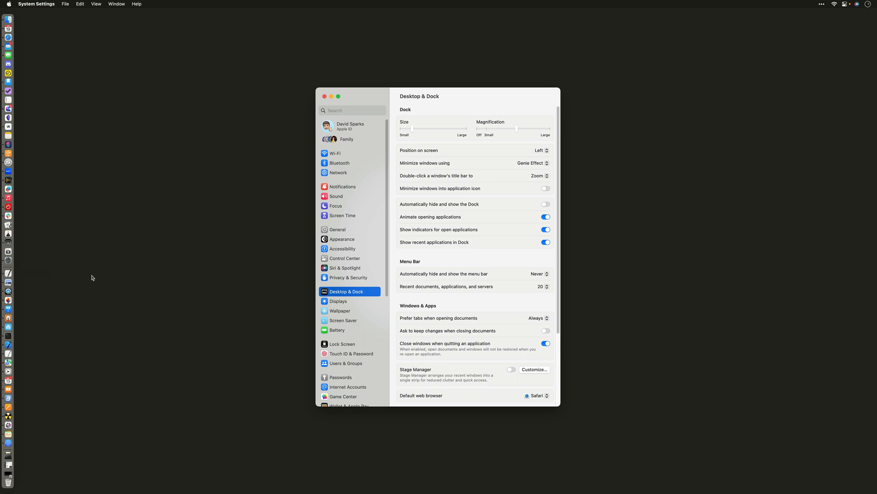
Switch to Pages with Command-Tab and minimize its document window
key(cmd+tab)
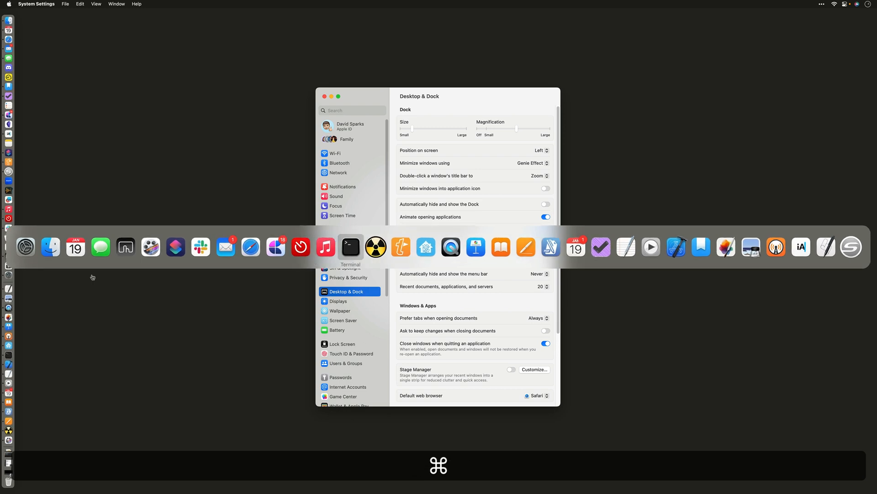
mouse_move(362, 246)
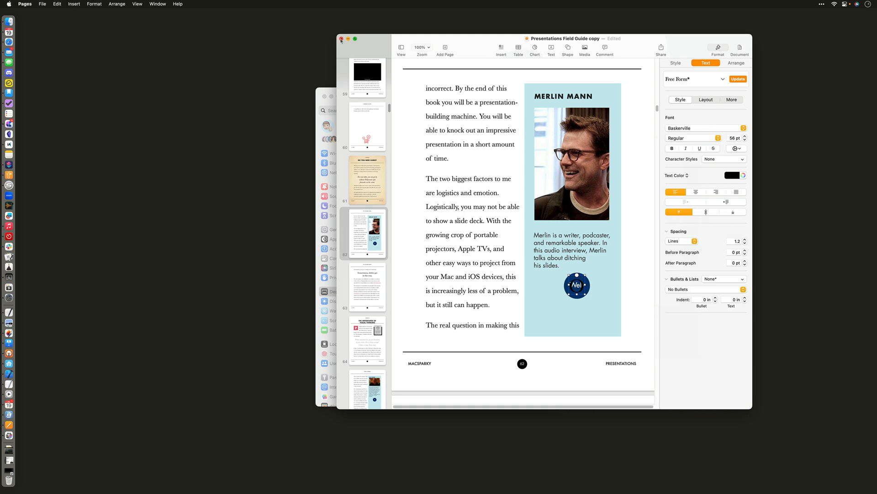
click(341, 39)
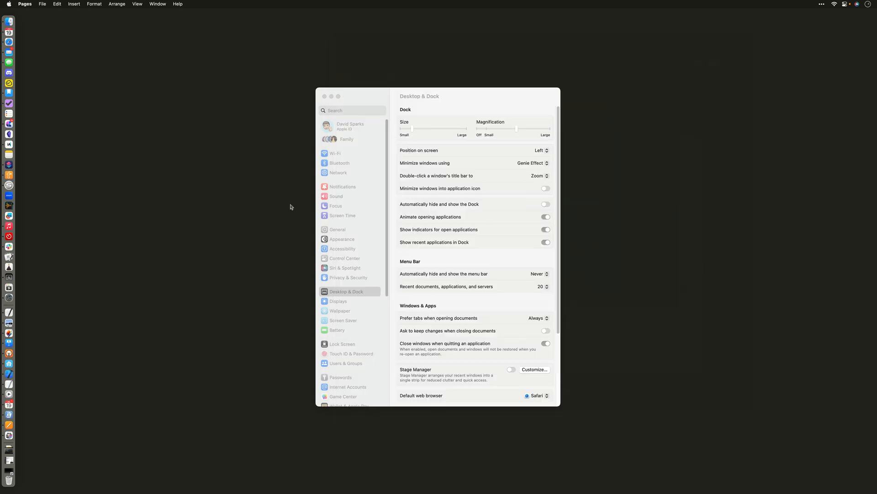
mouse_move(9, 312)
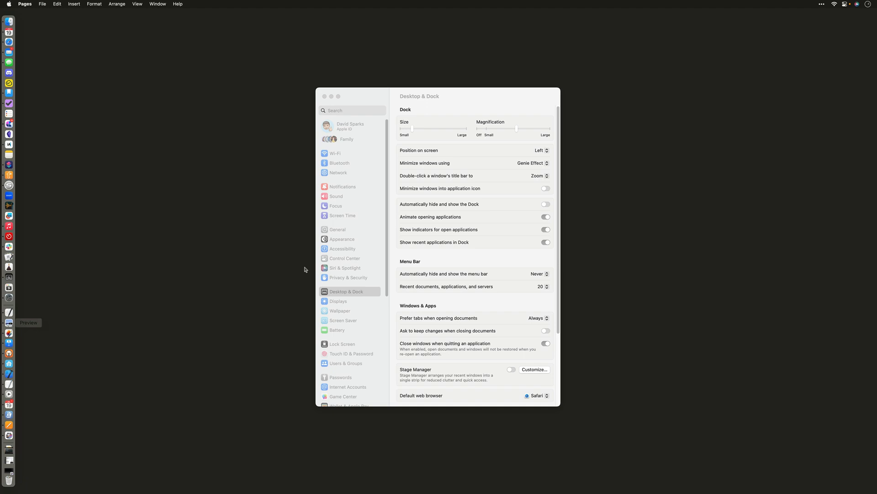
mouse_move(519, 163)
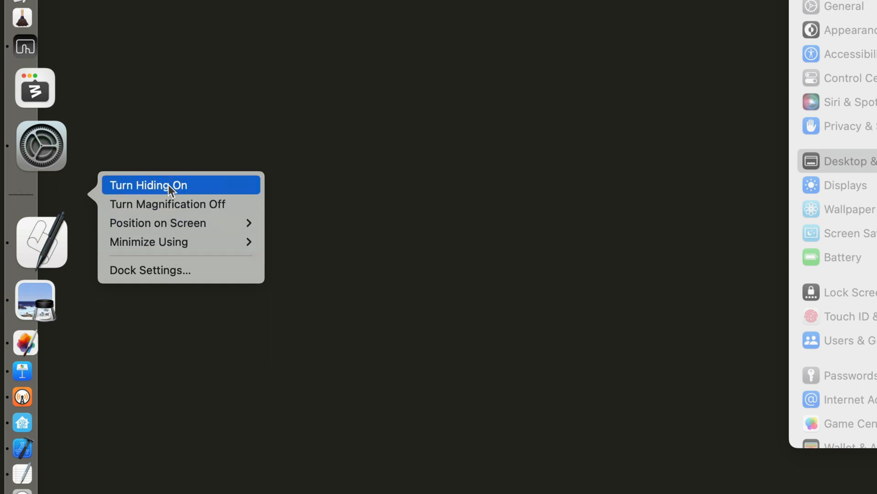
mouse_move(639, 261)
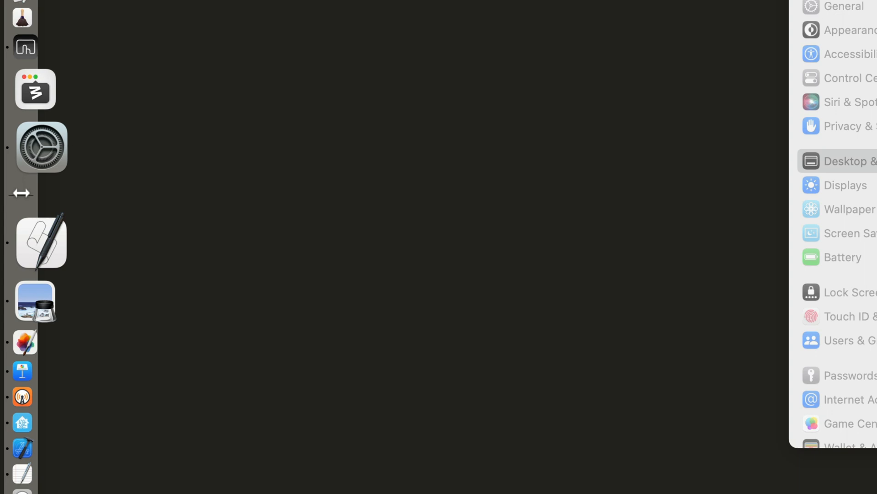
right_click(21, 193)
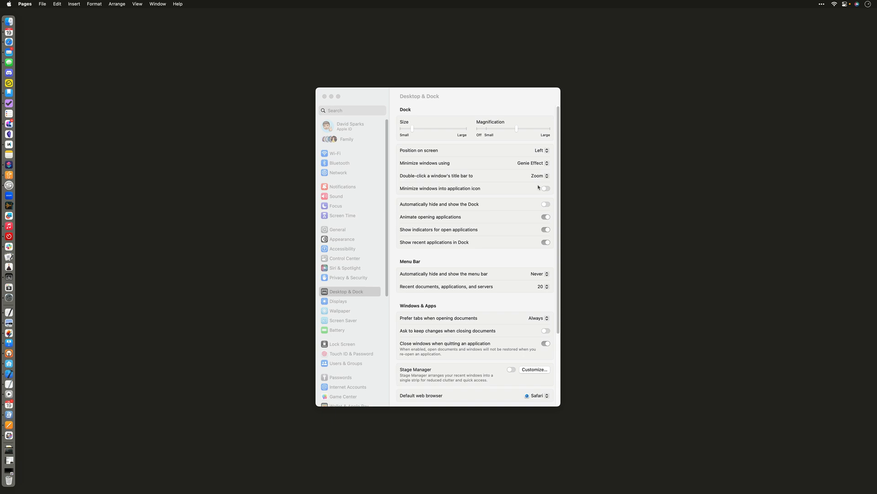
mouse_move(532, 185)
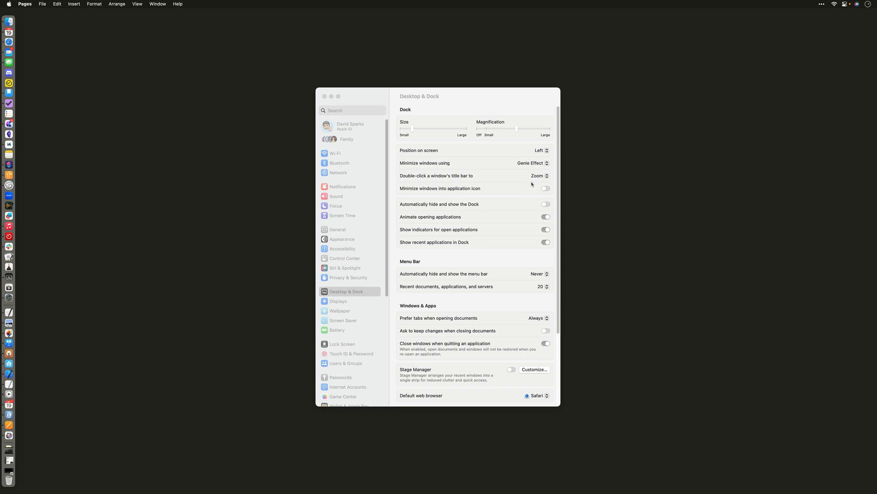
mouse_move(548, 207)
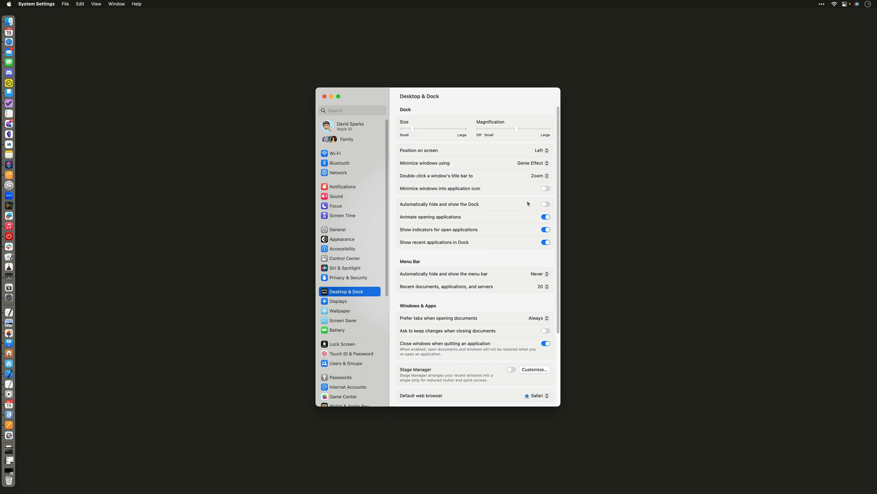
mouse_move(535, 199)
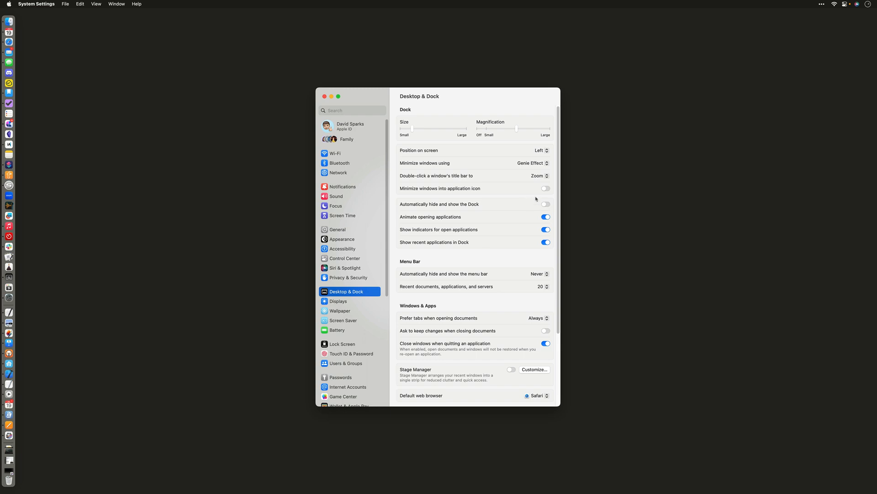
Turn 'Automatically hide and show the Dock' on, then back off
click(544, 203)
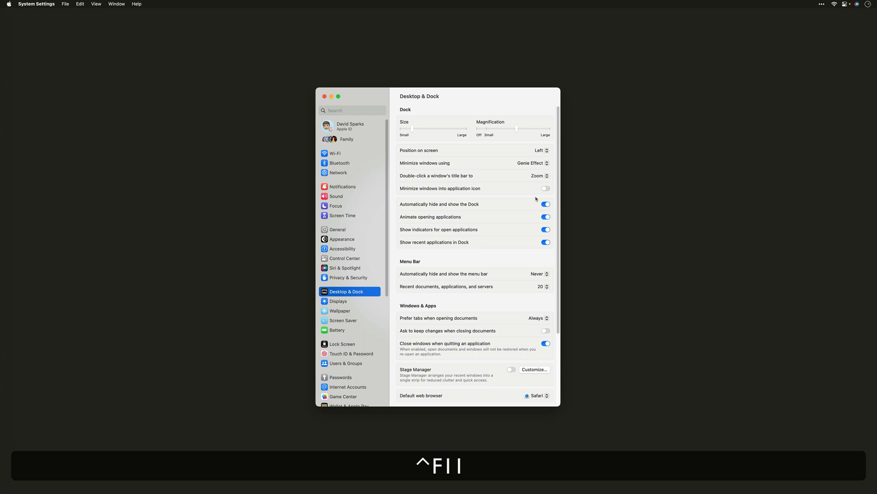
click(544, 204)
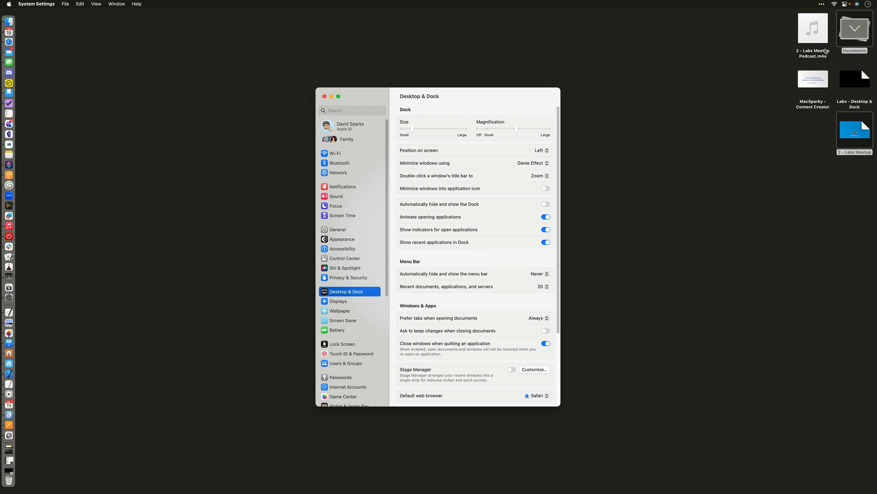
mouse_move(817, 23)
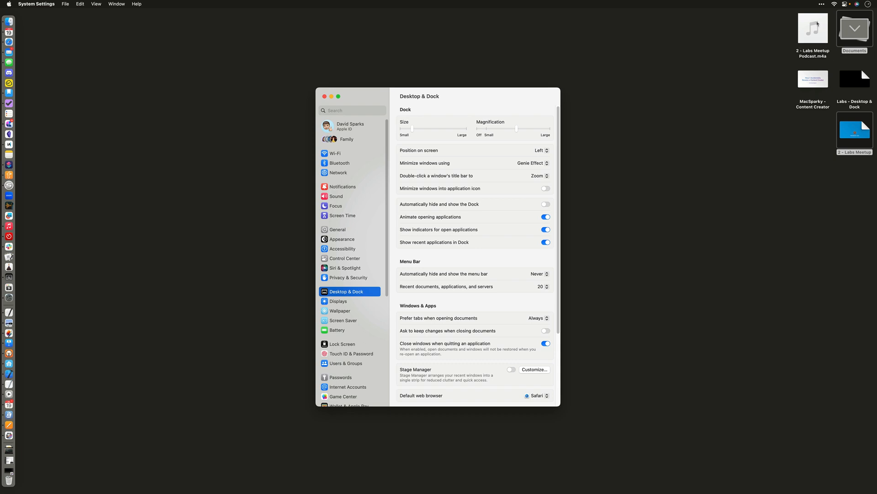
mouse_move(829, 64)
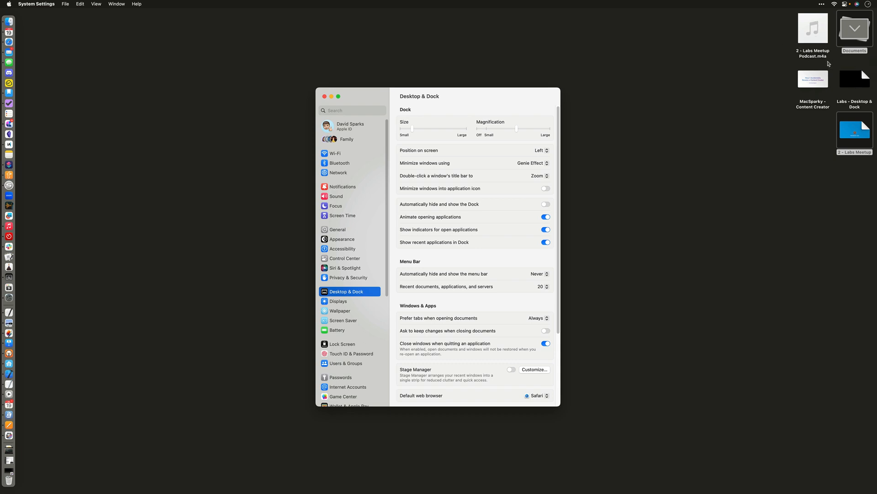
mouse_move(712, 72)
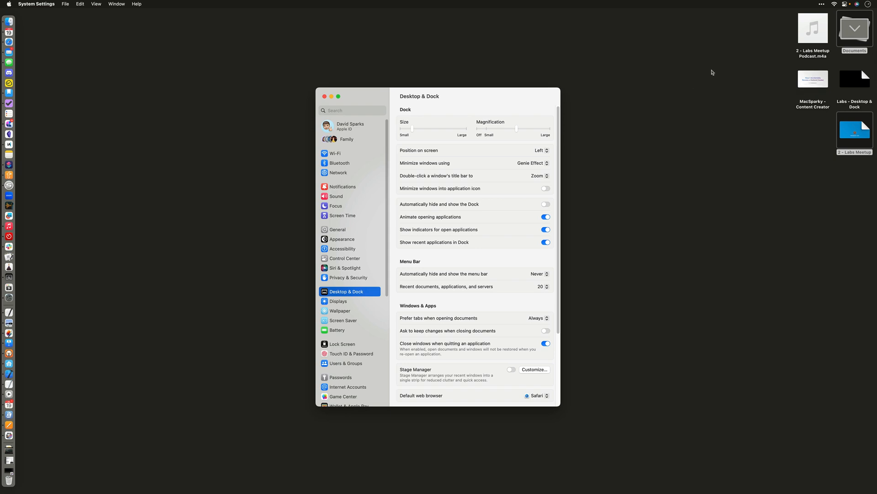
mouse_move(340, 317)
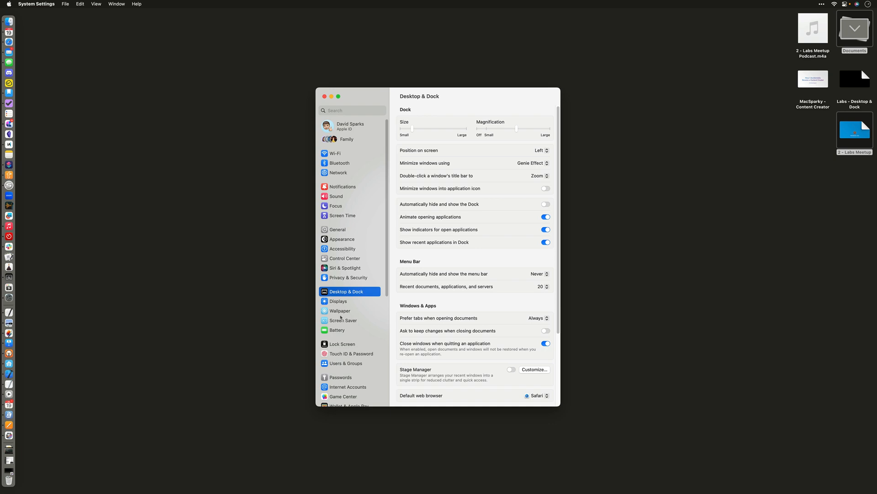
mouse_move(352, 243)
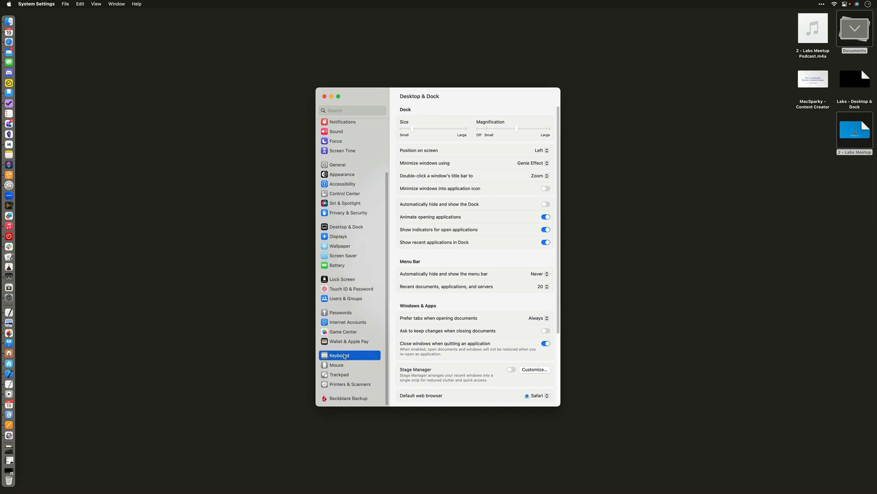
Review the Launchpad & Dock list in Keyboard Shortcuts and close it with Done
click(338, 355)
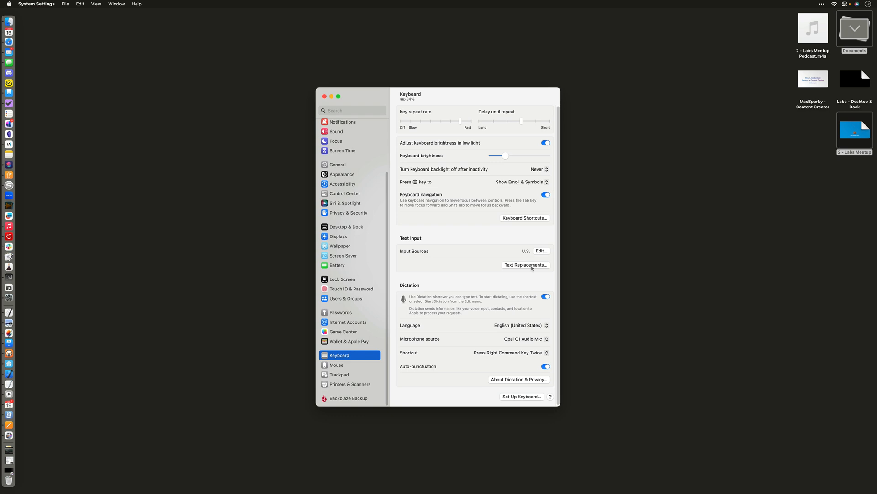
click(524, 217)
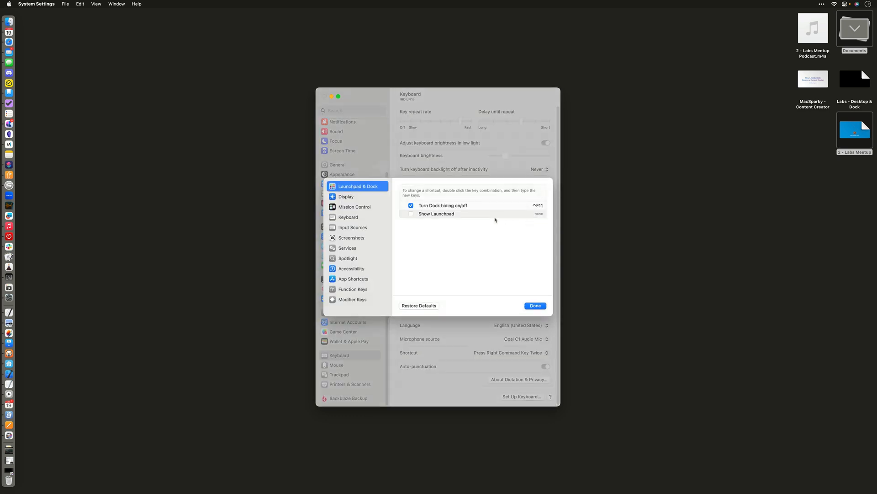
mouse_move(413, 213)
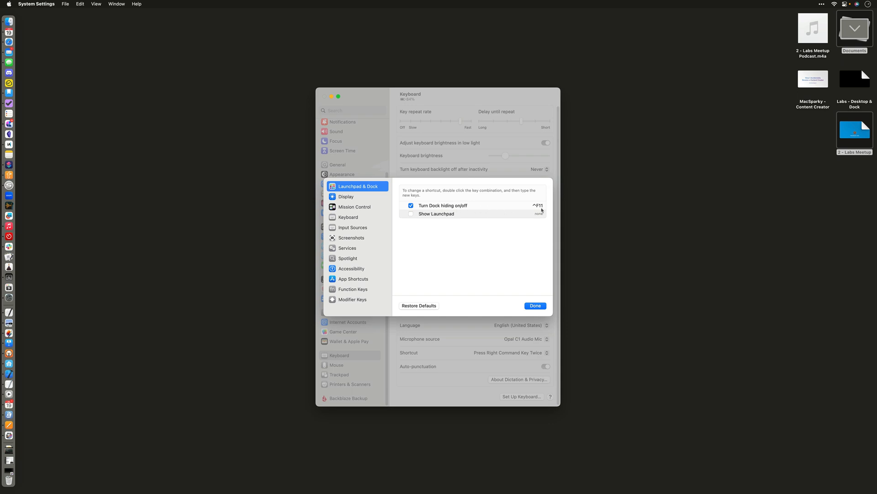
mouse_move(538, 210)
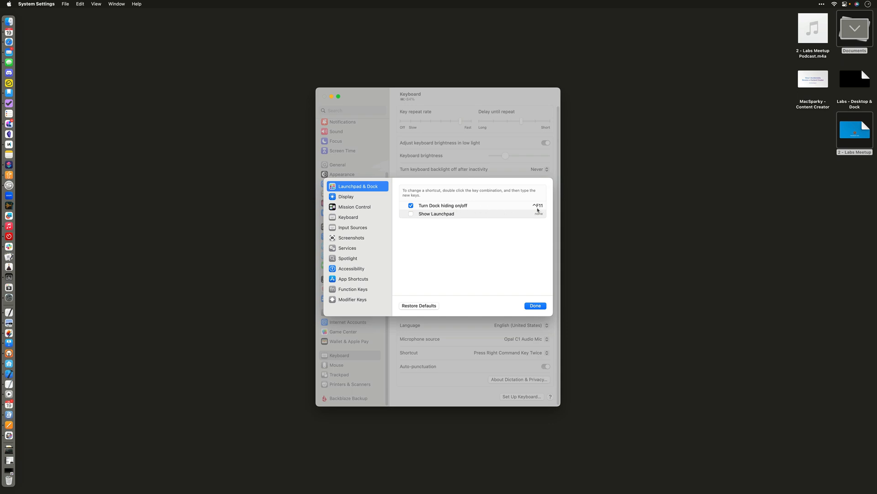
click(535, 305)
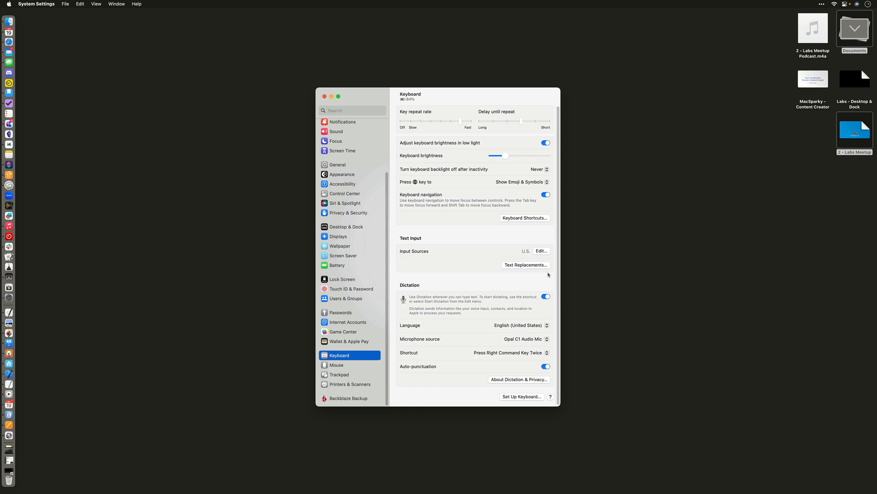
mouse_move(577, 139)
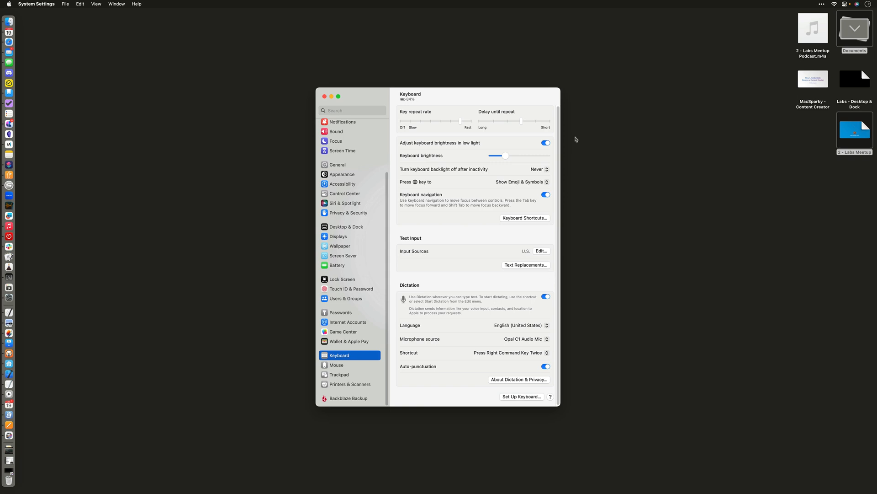
mouse_move(596, 96)
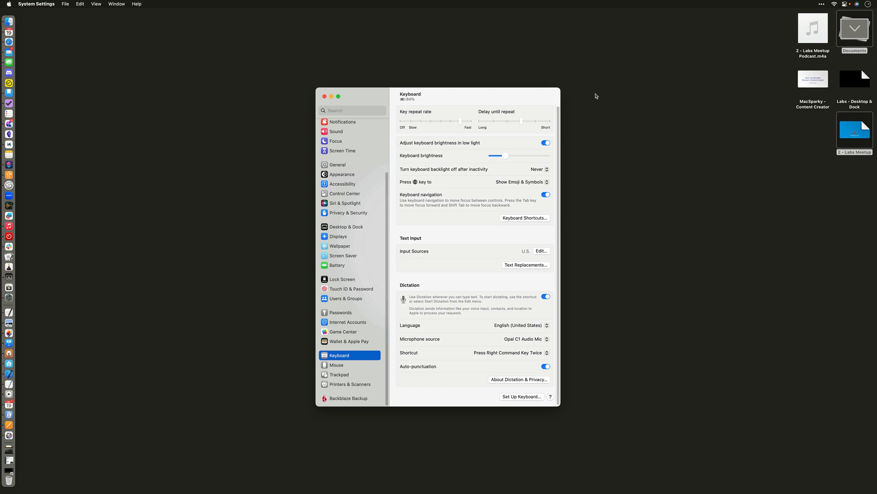
mouse_move(797, 27)
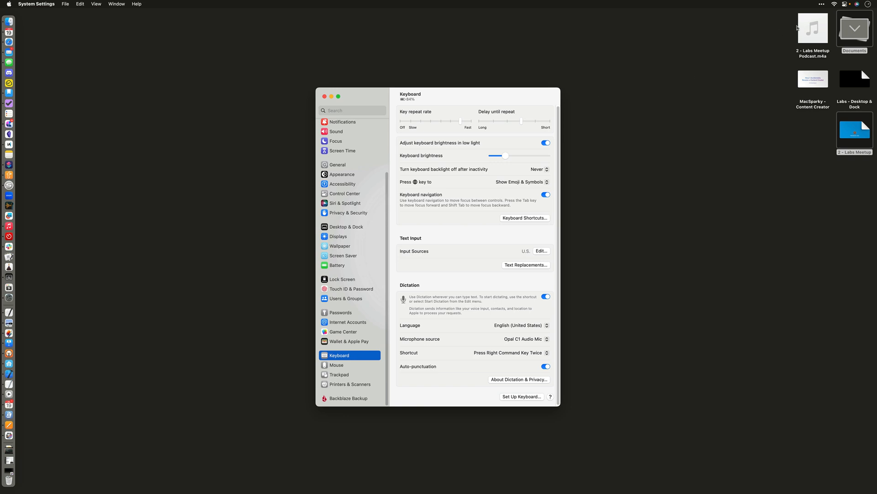
mouse_move(832, 58)
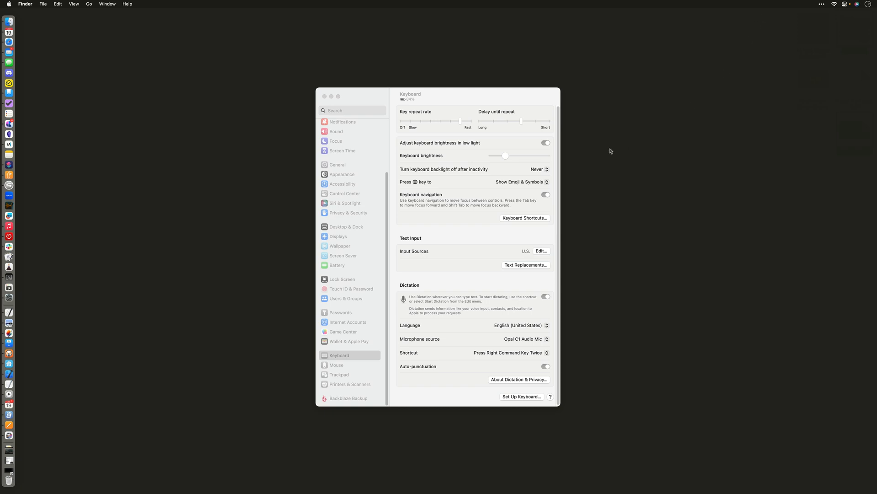
Scroll the sidebar and select the Desktop & Dock pane again
scroll(down, 3)
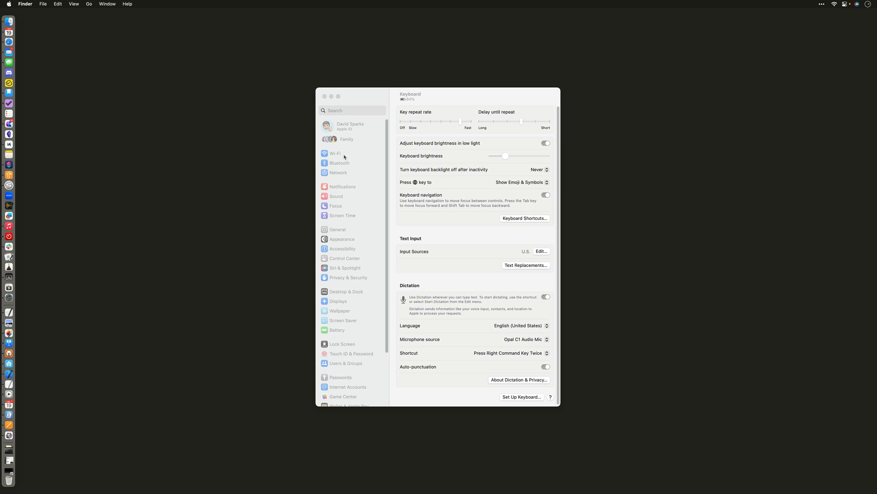
mouse_move(353, 291)
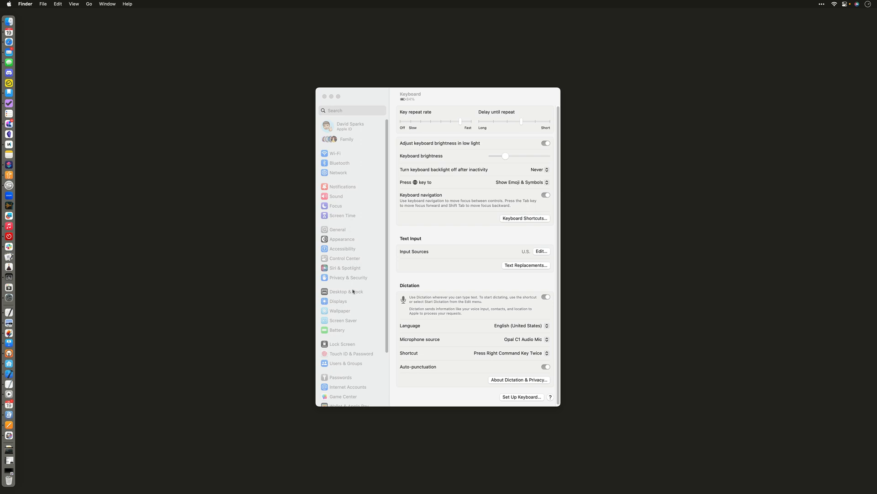
click(346, 290)
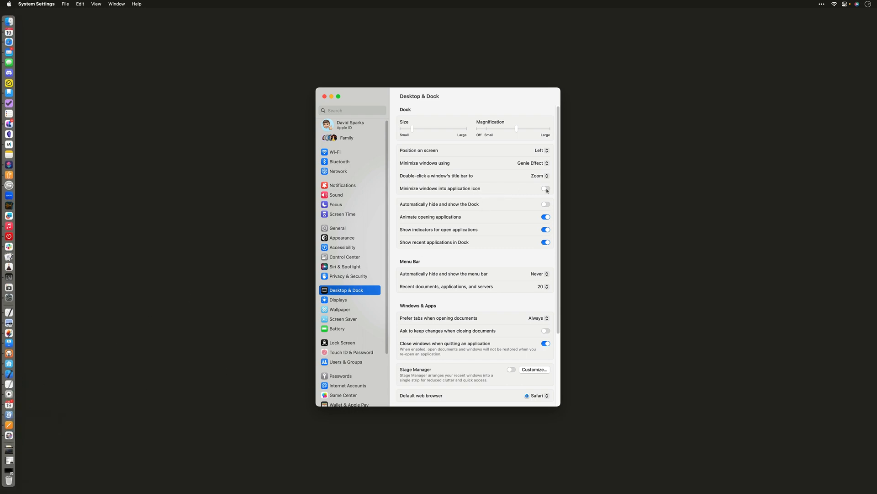
mouse_move(502, 209)
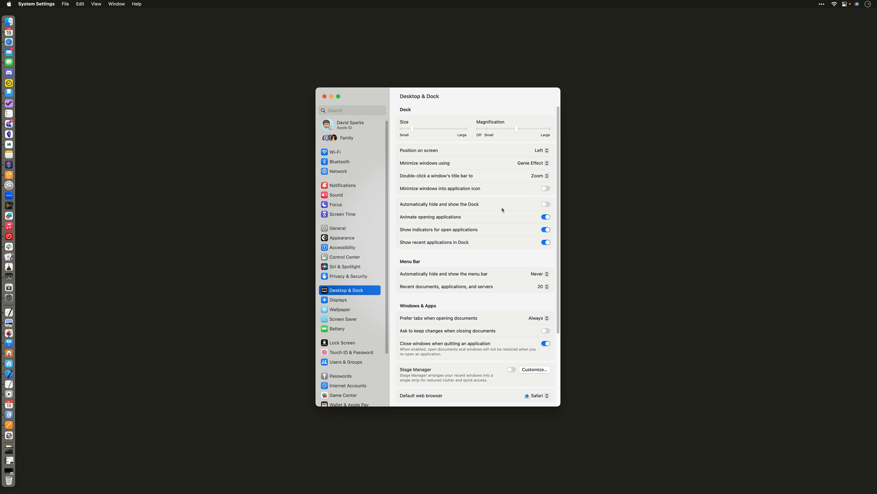
mouse_move(490, 223)
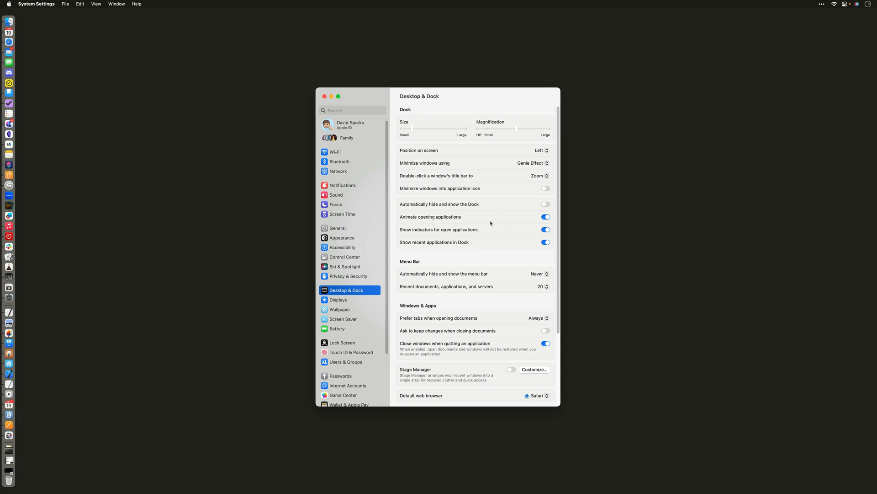
mouse_move(487, 226)
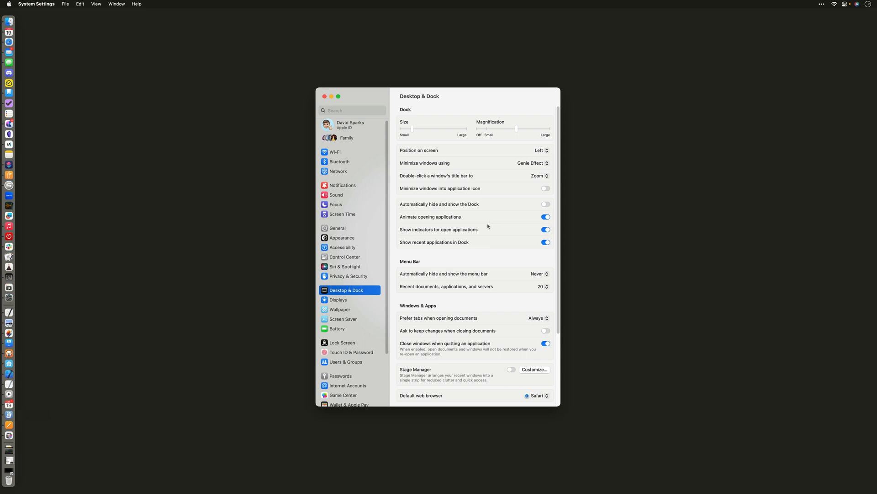
mouse_move(484, 238)
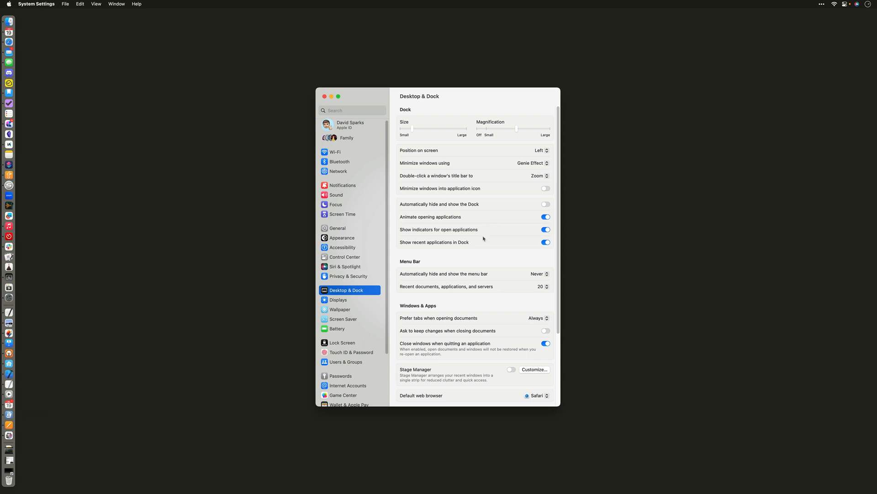
mouse_move(465, 239)
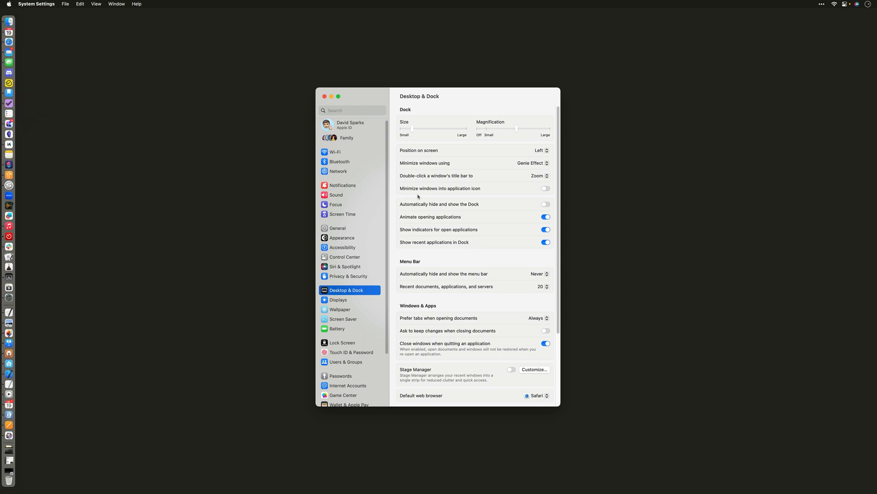
scroll(down, 3)
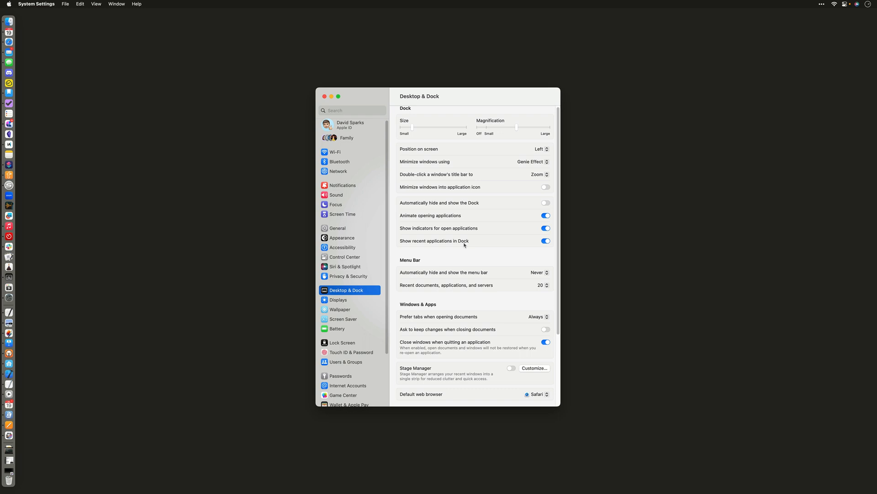
mouse_move(450, 250)
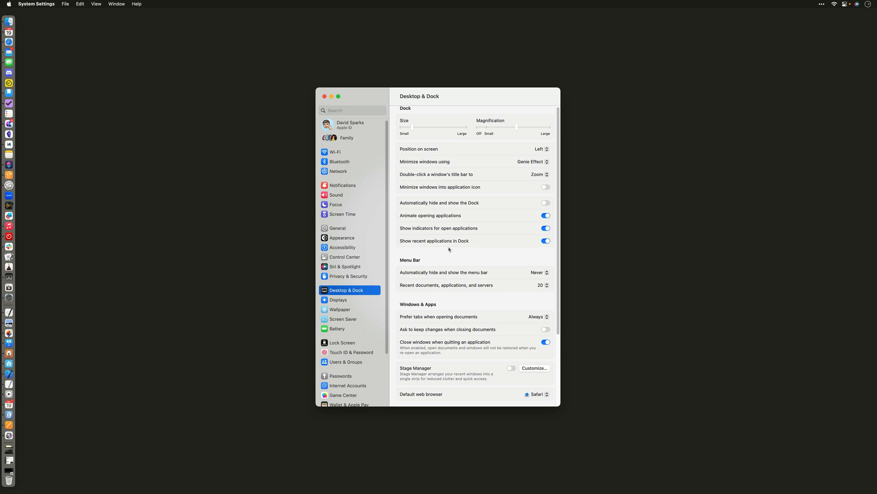
mouse_move(528, 230)
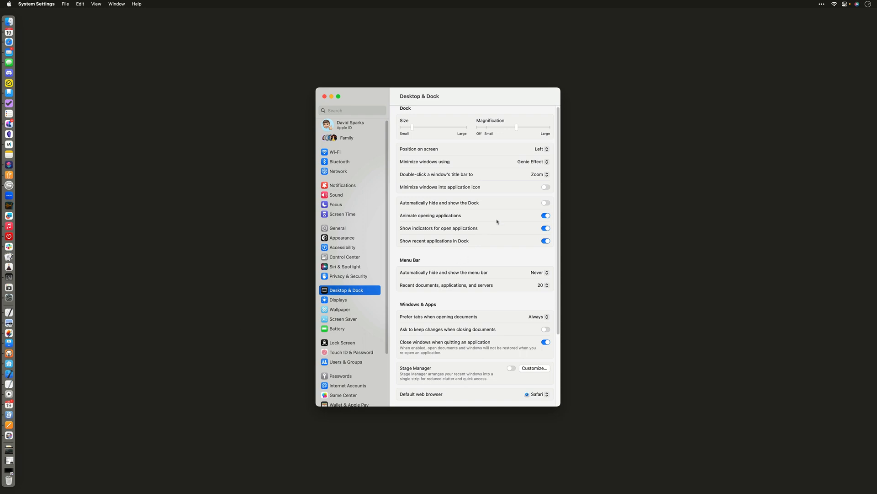
scroll(down, 3)
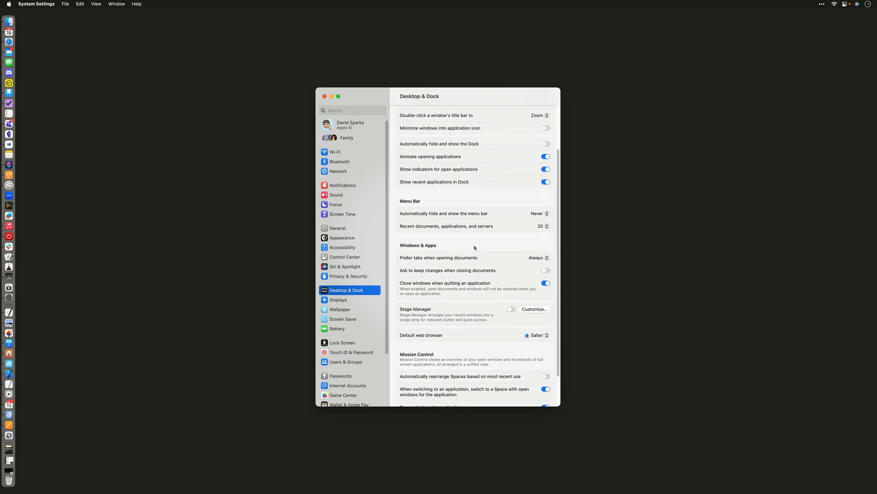
mouse_move(435, 219)
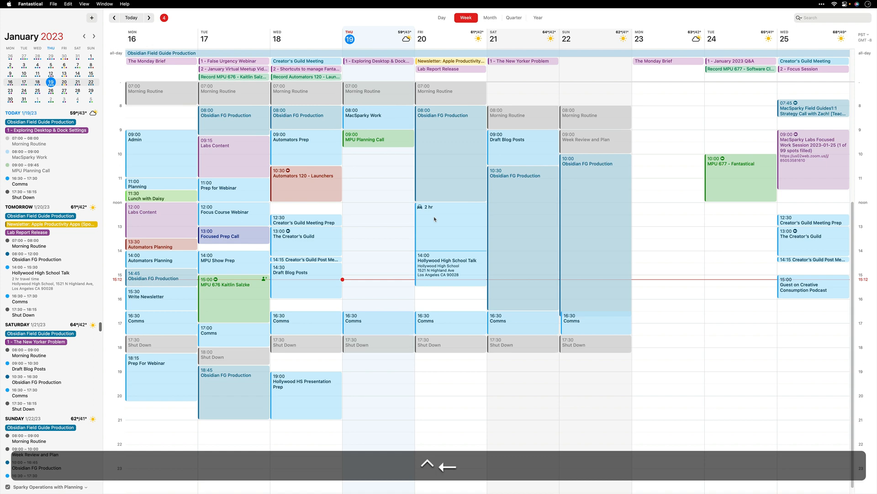
click(116, 17)
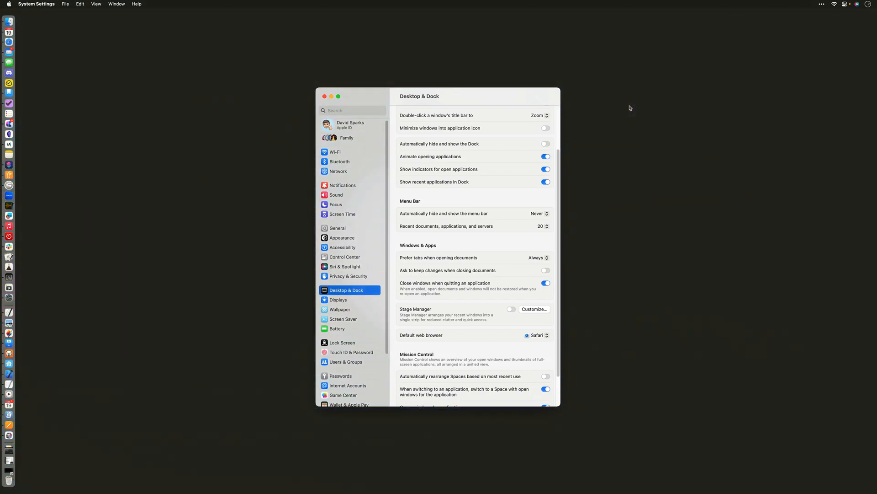
click(539, 213)
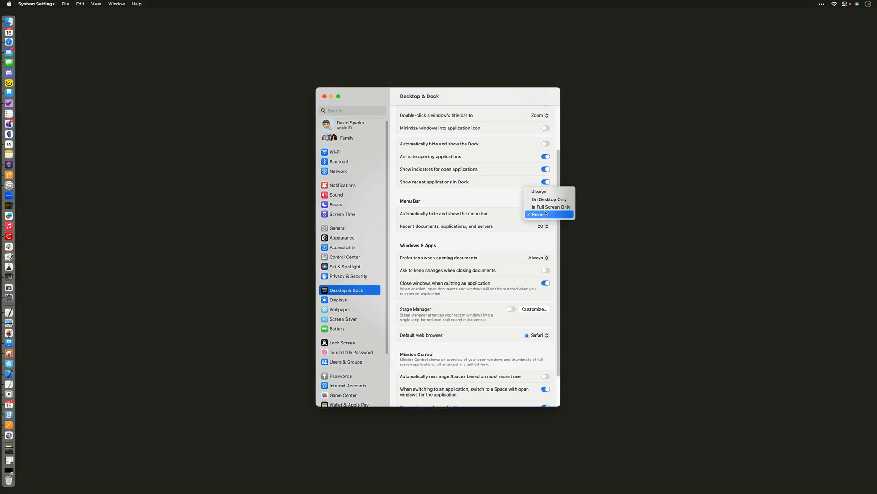
mouse_move(549, 206)
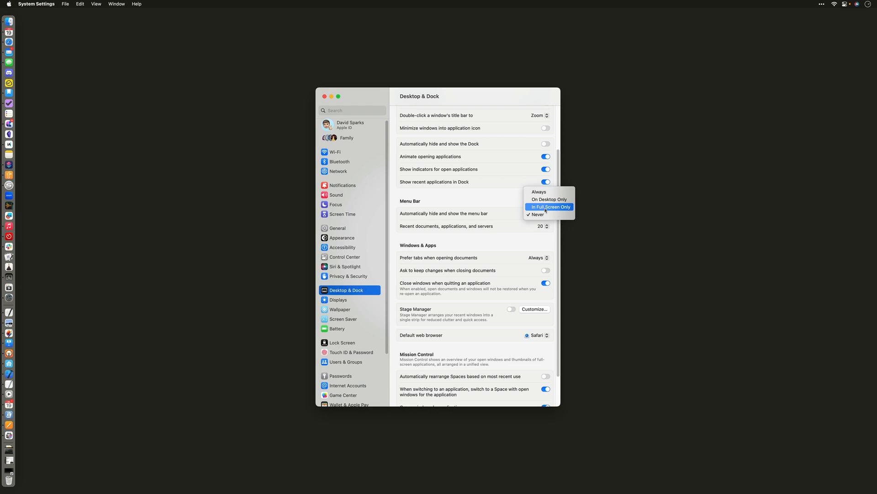
mouse_move(537, 214)
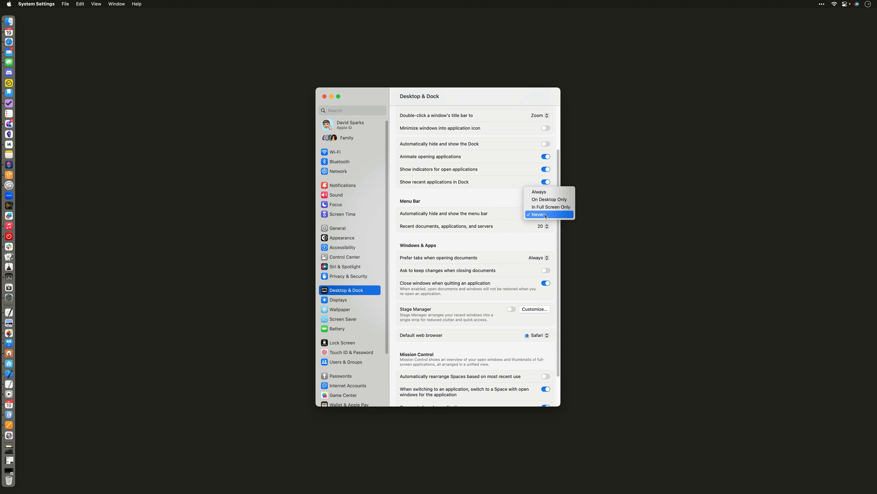
mouse_move(550, 207)
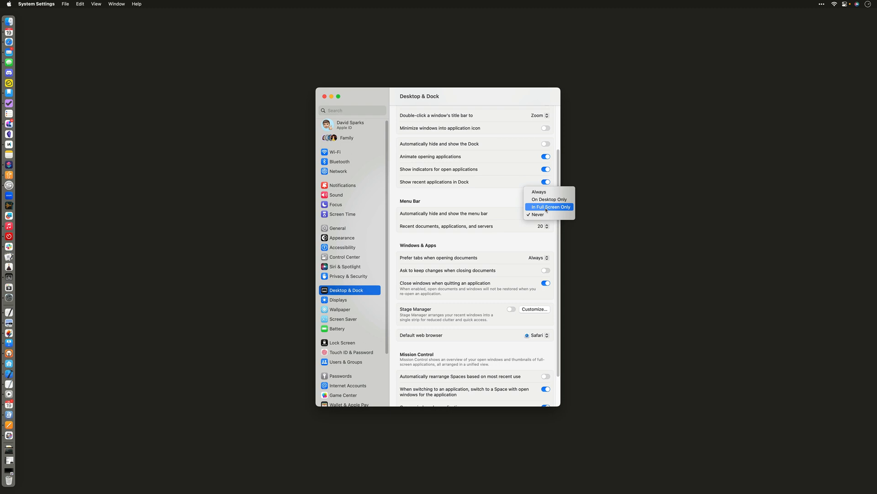
mouse_move(549, 200)
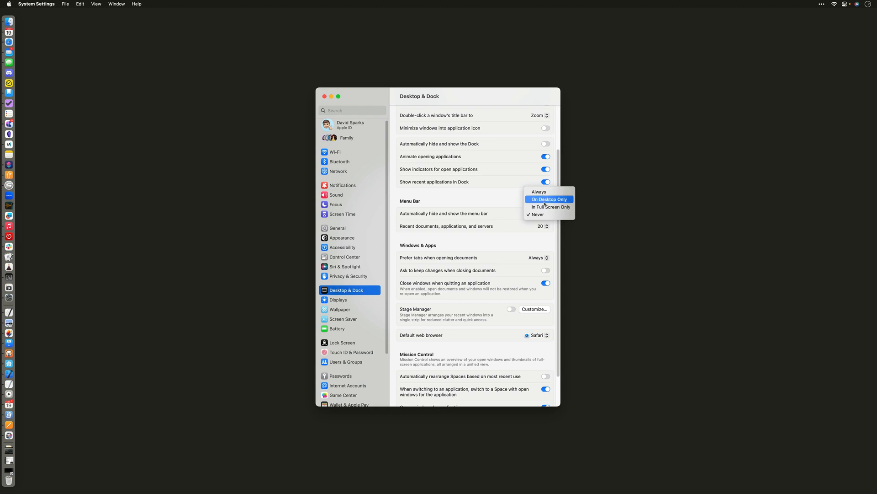
mouse_move(539, 192)
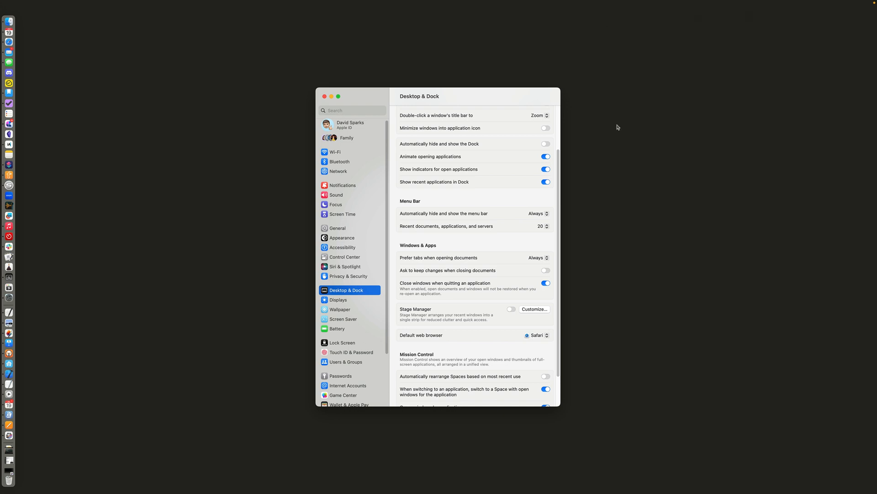
click(537, 213)
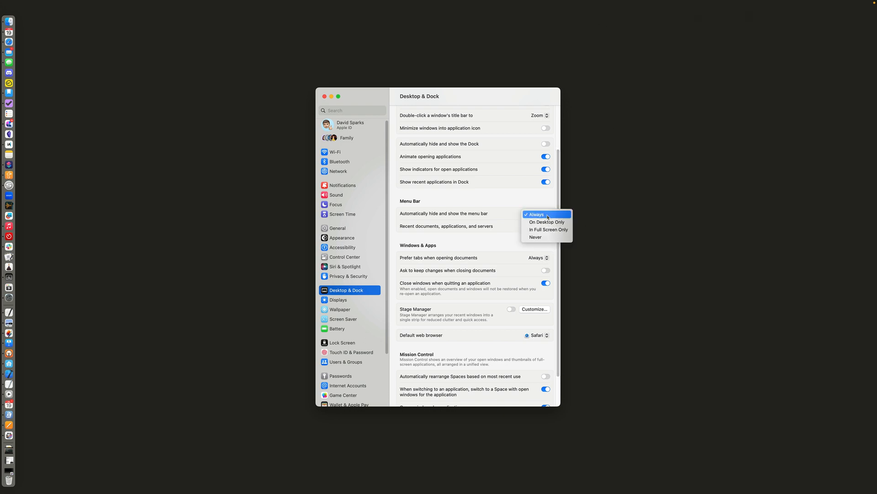
click(535, 237)
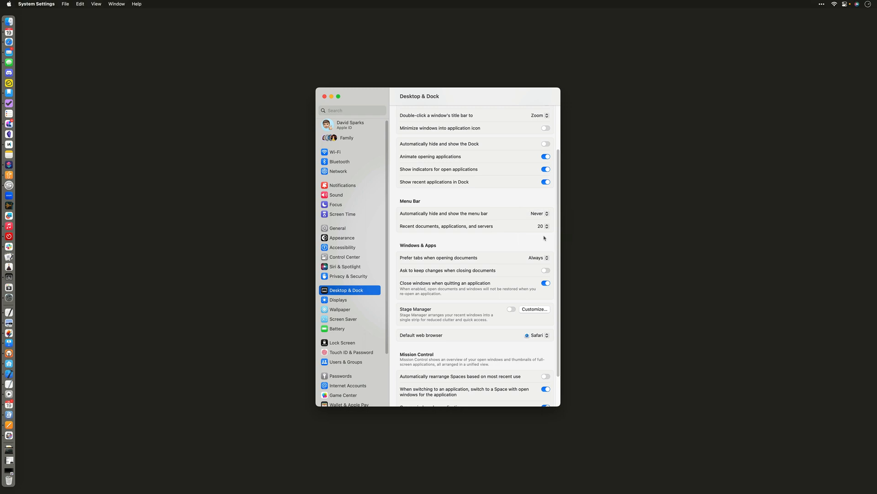
scroll(down, 3)
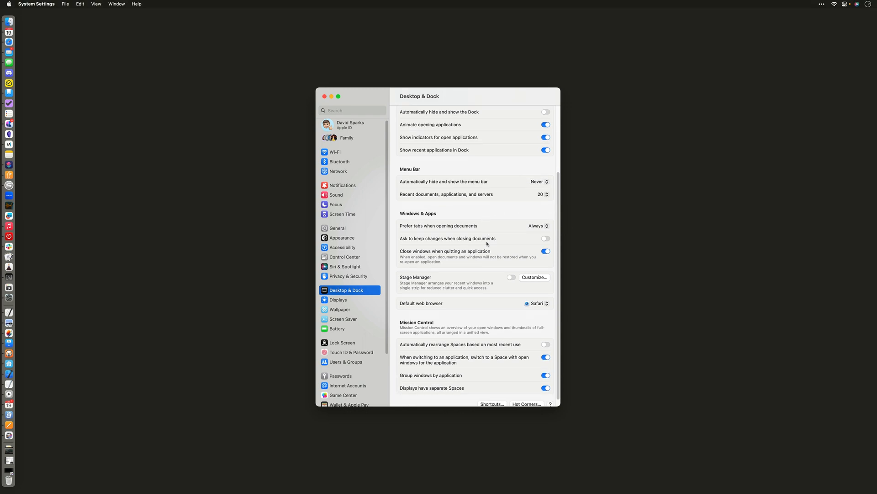
scroll(down, 3)
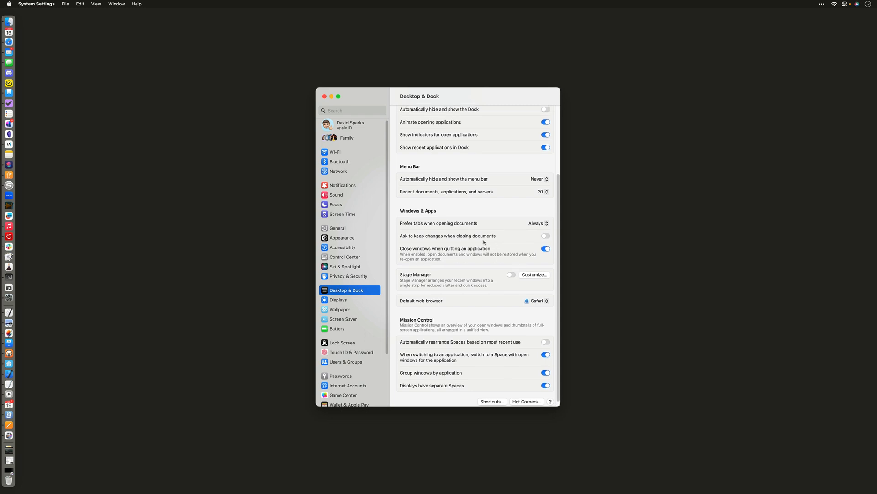
mouse_move(522, 242)
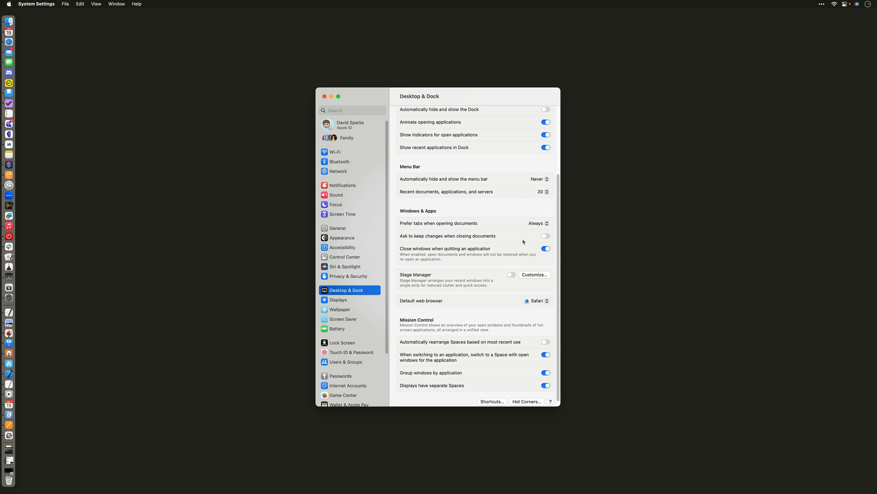
mouse_move(463, 262)
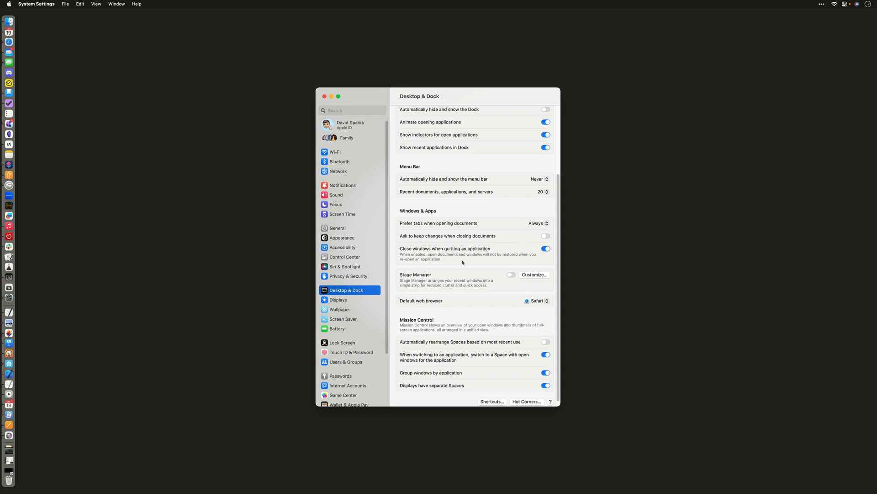
mouse_move(524, 257)
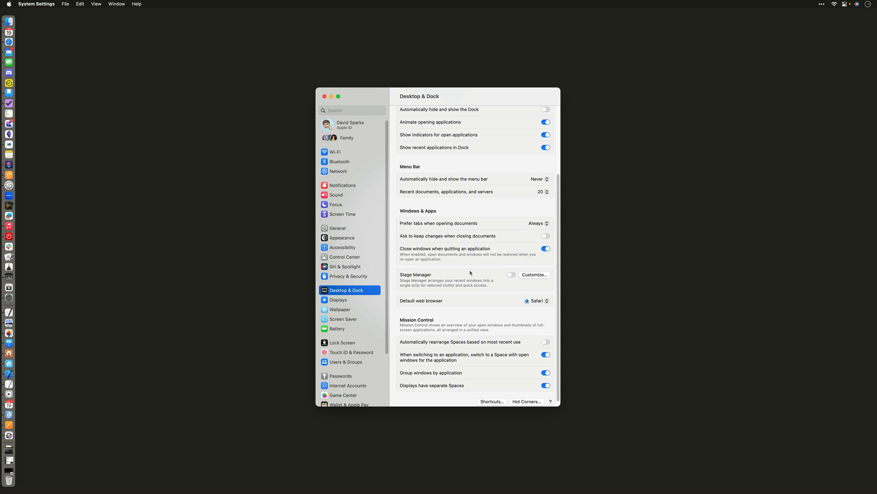
mouse_move(473, 284)
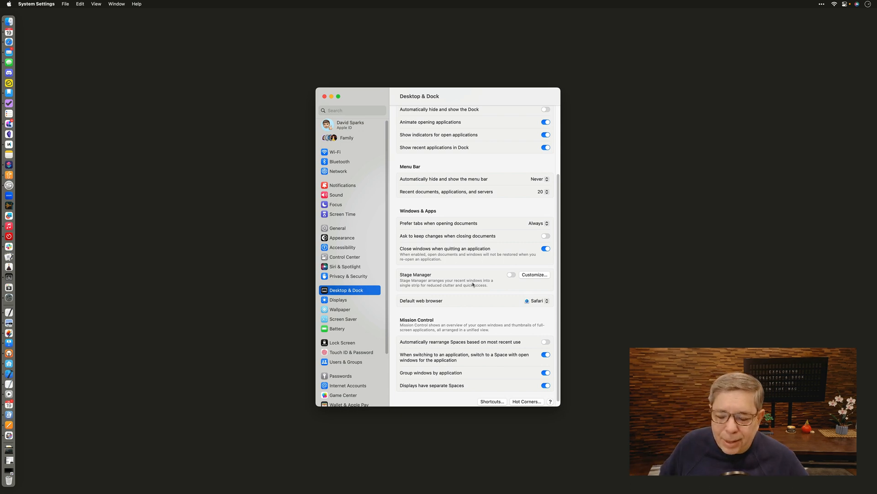
mouse_move(493, 270)
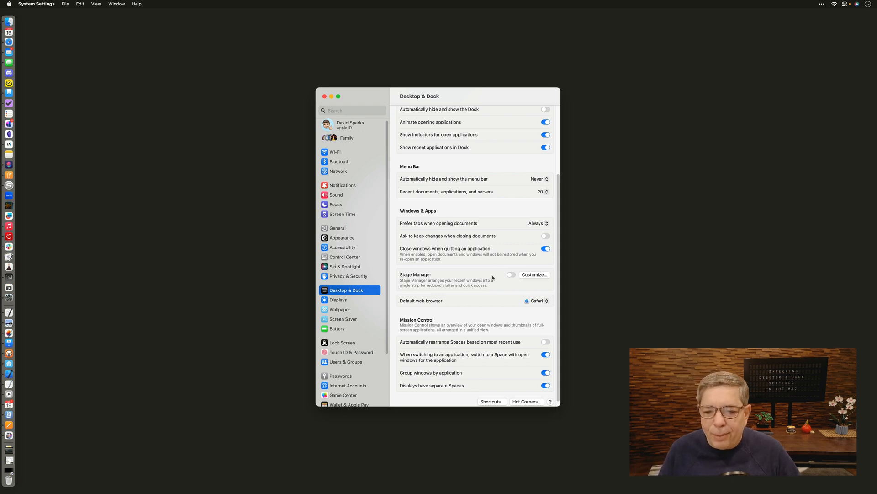
mouse_move(486, 292)
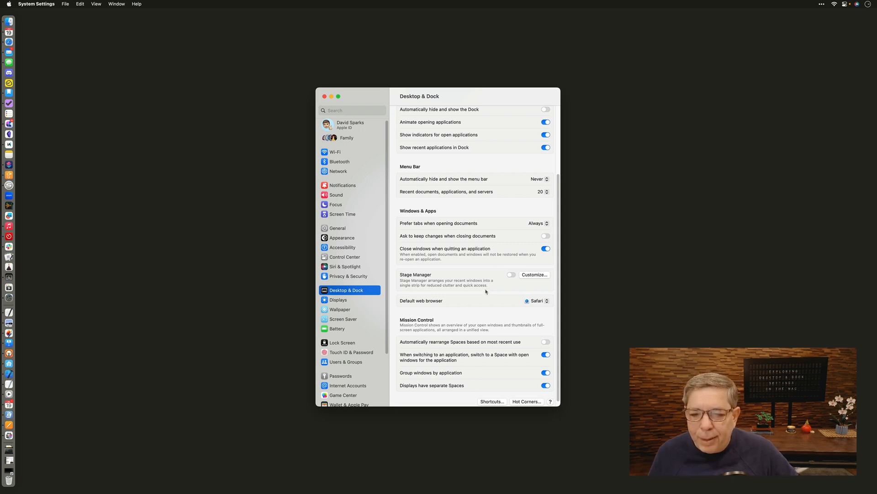
Switch to the Desktop 4 space from the Mission Control overview
scroll(down, 3)
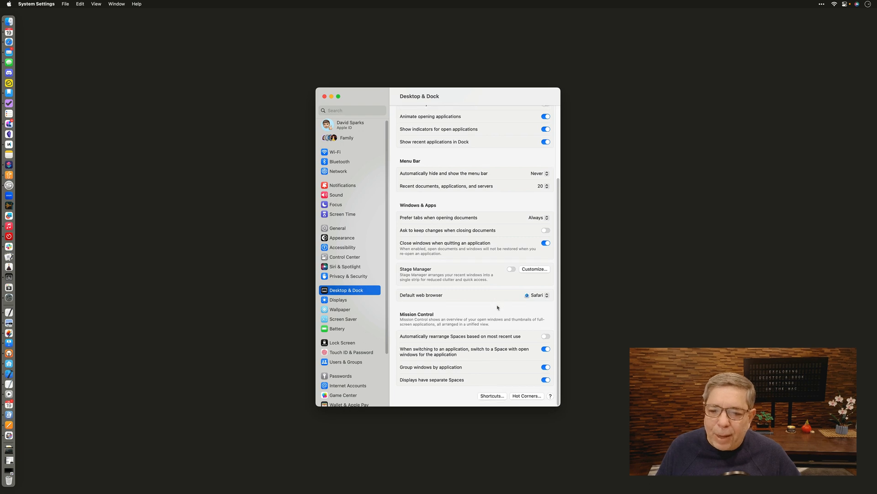
mouse_move(482, 324)
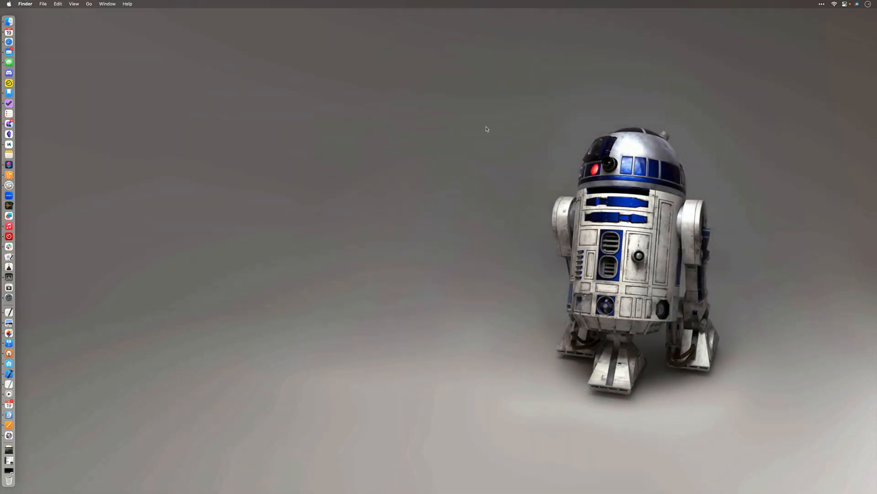
mouse_move(499, 173)
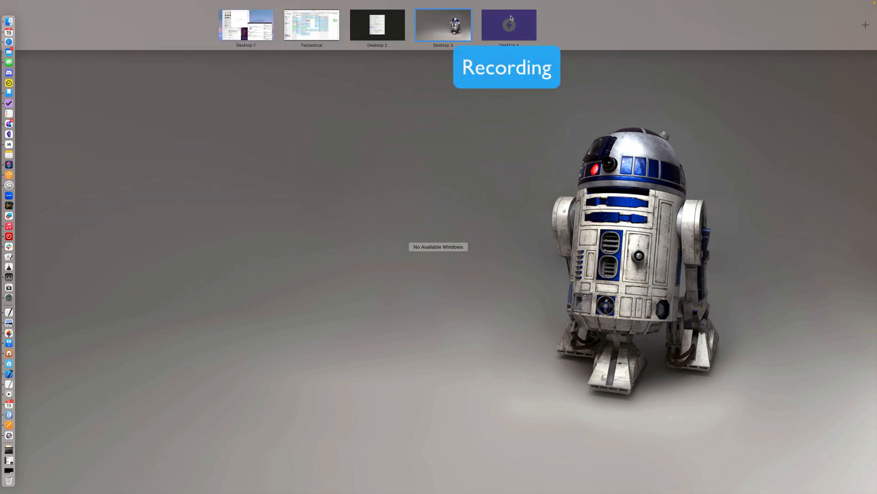
click(509, 24)
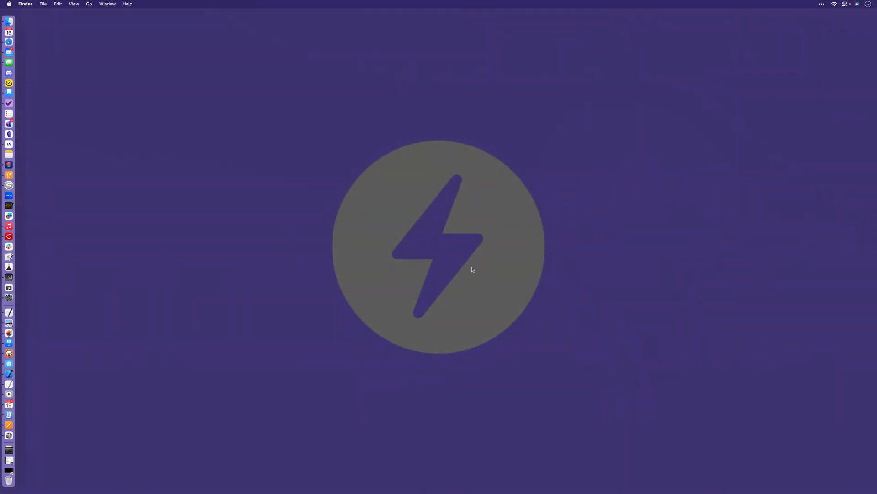
mouse_move(500, 241)
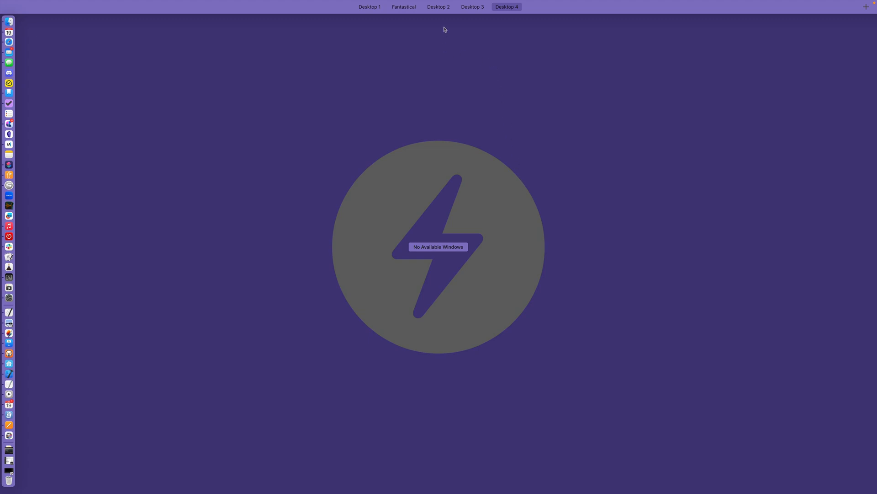
mouse_move(455, 208)
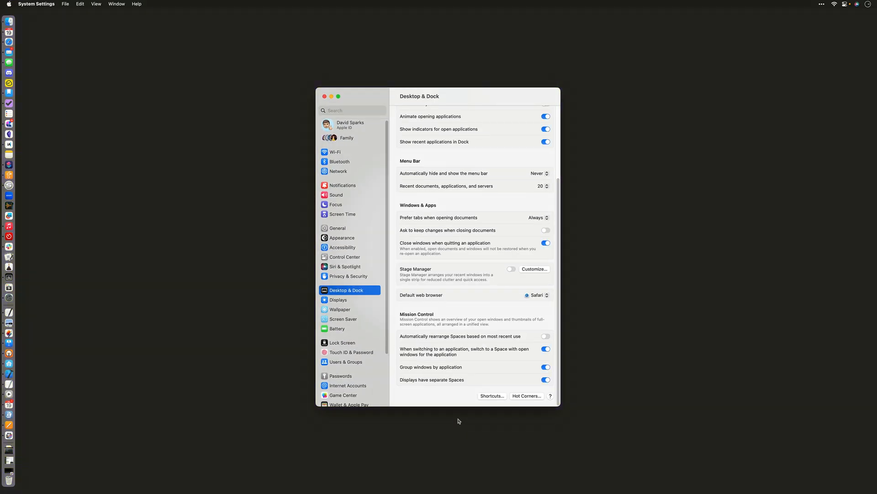
mouse_move(480, 340)
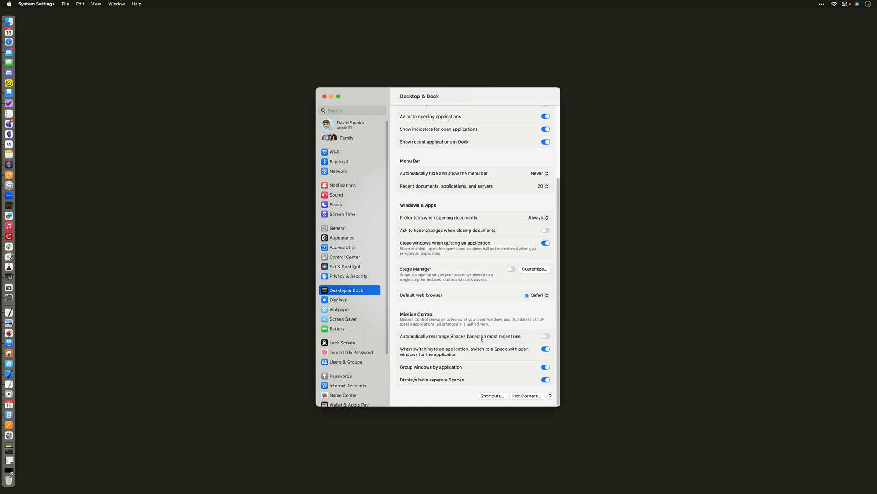
mouse_move(460, 341)
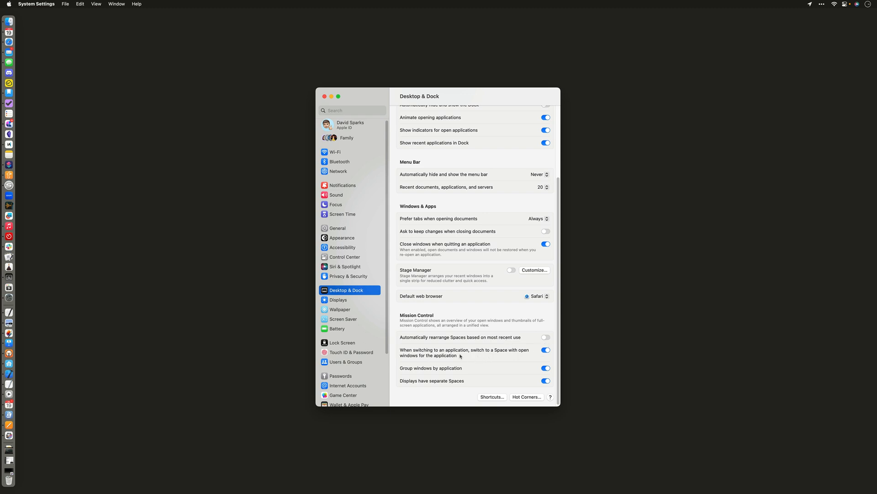
mouse_move(479, 358)
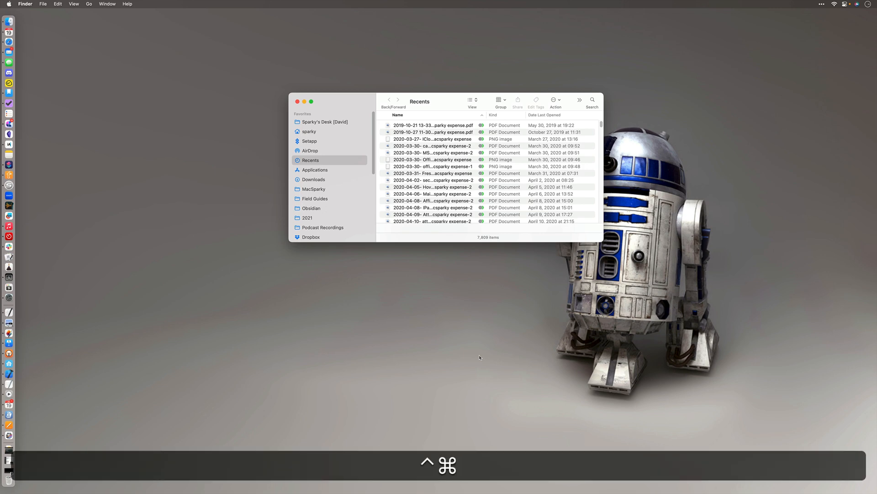
mouse_move(296, 327)
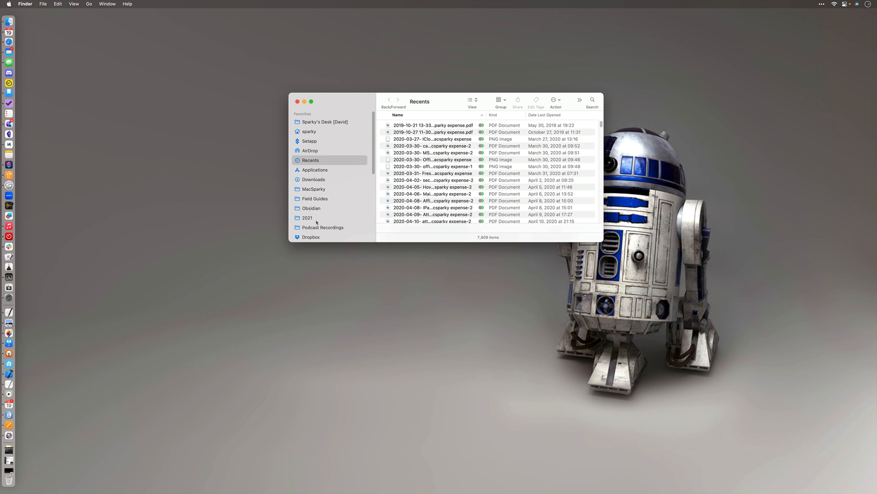
mouse_move(318, 233)
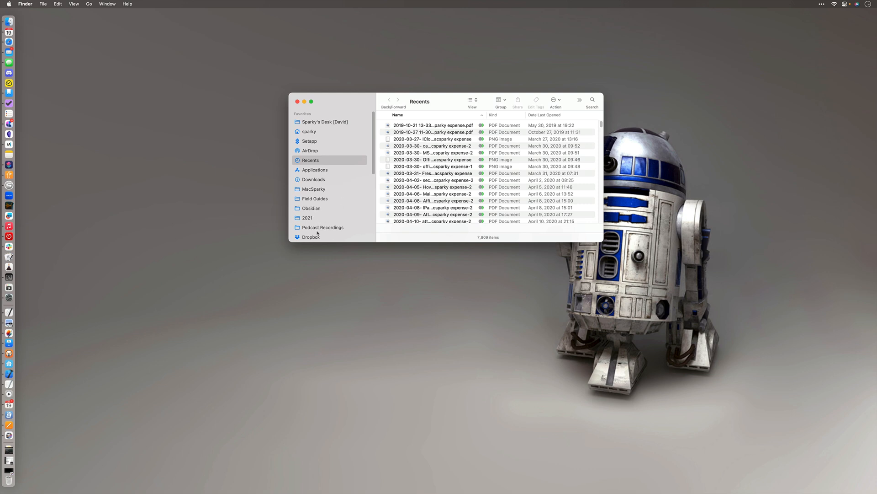
mouse_move(473, 135)
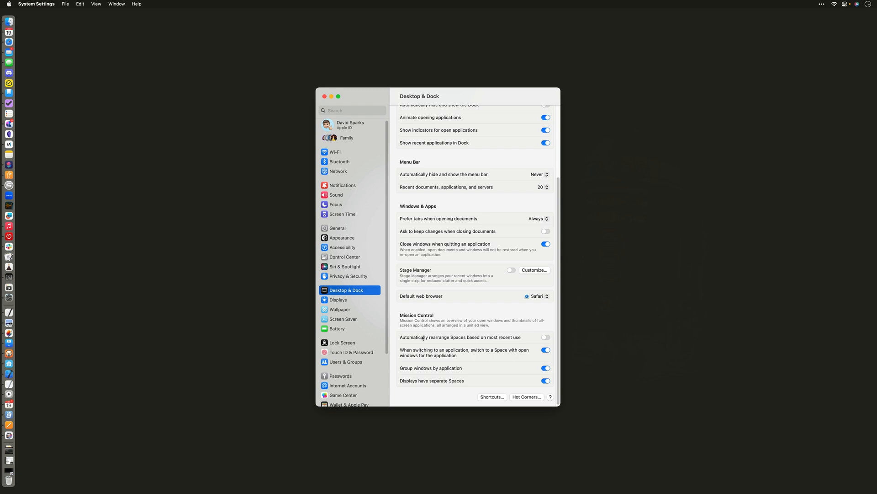
mouse_move(482, 376)
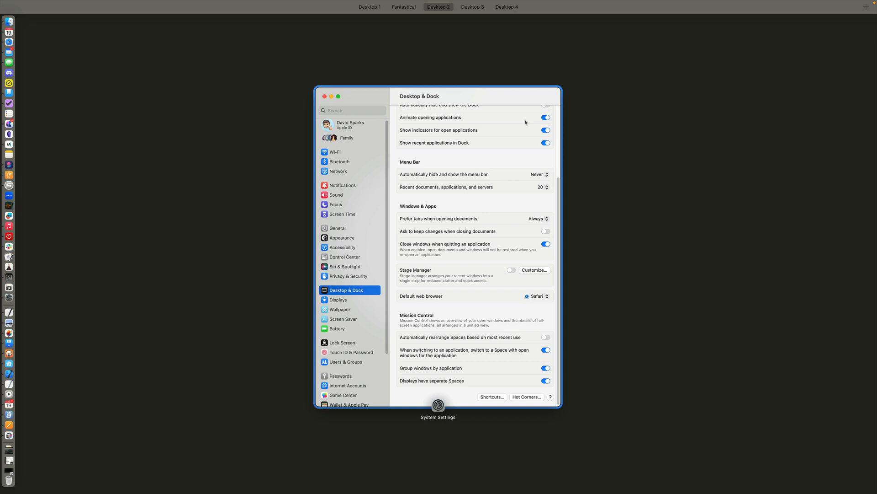
mouse_move(477, 387)
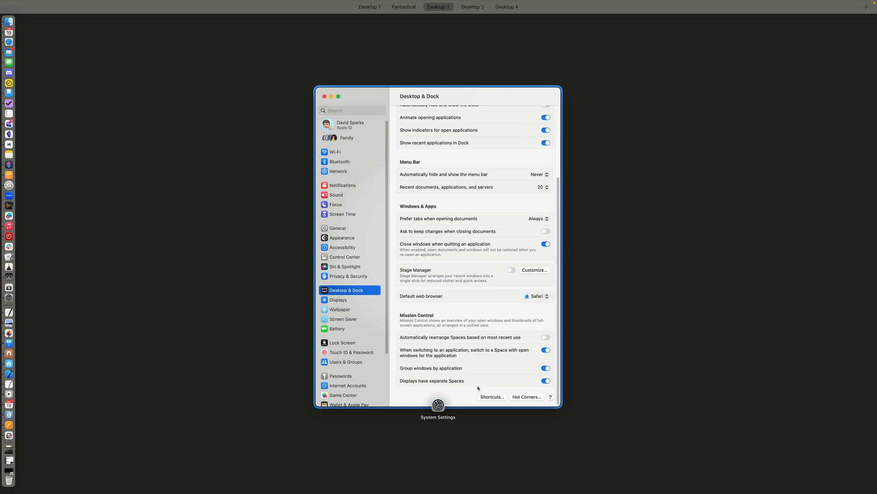
mouse_move(508, 389)
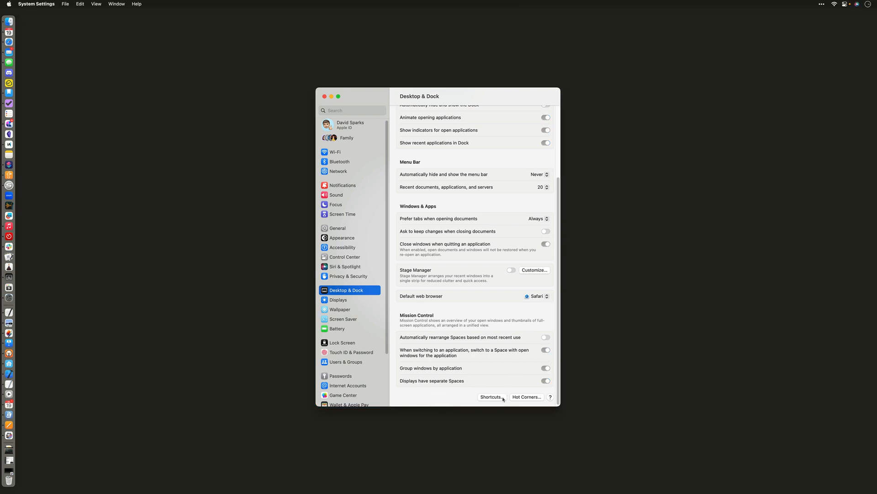
click(492, 397)
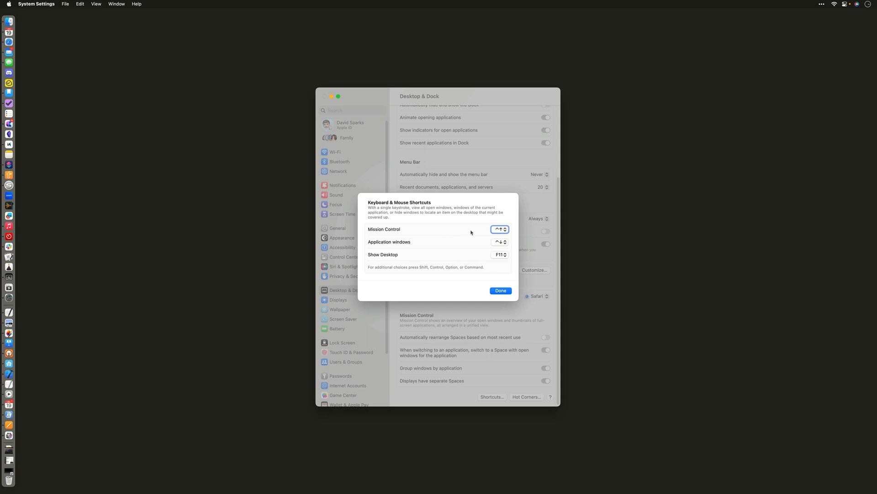
mouse_move(468, 245)
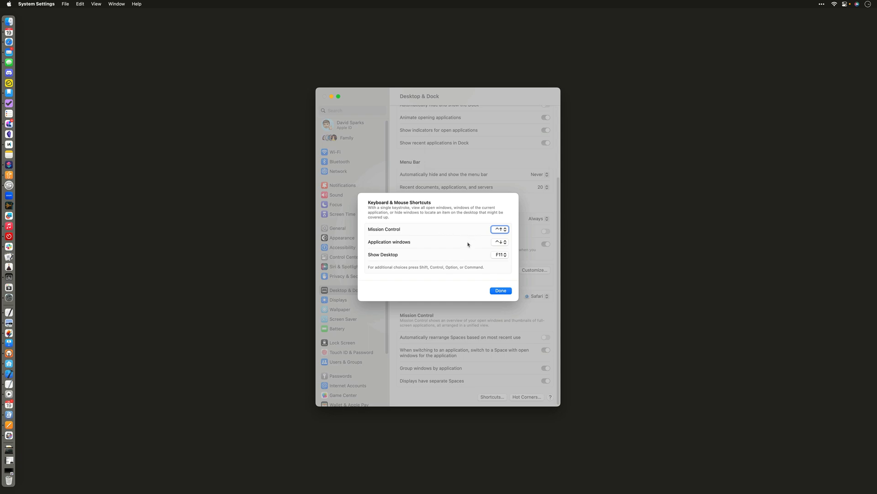
mouse_move(453, 256)
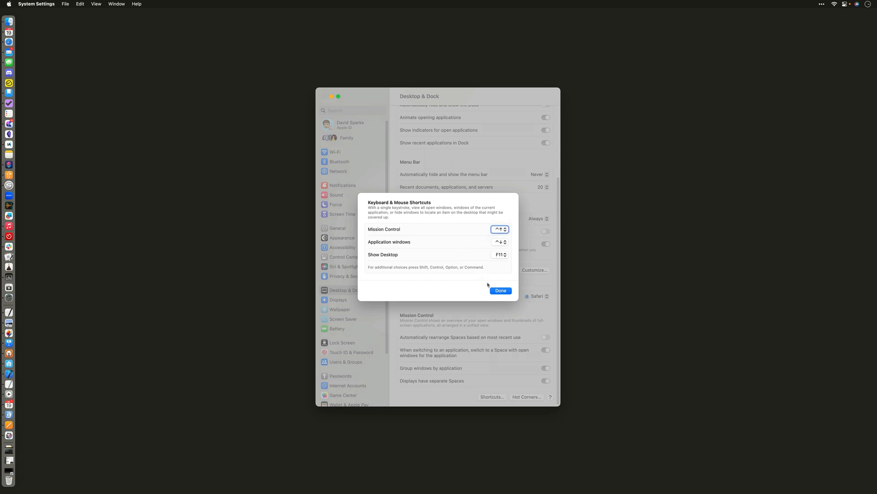
mouse_move(498, 285)
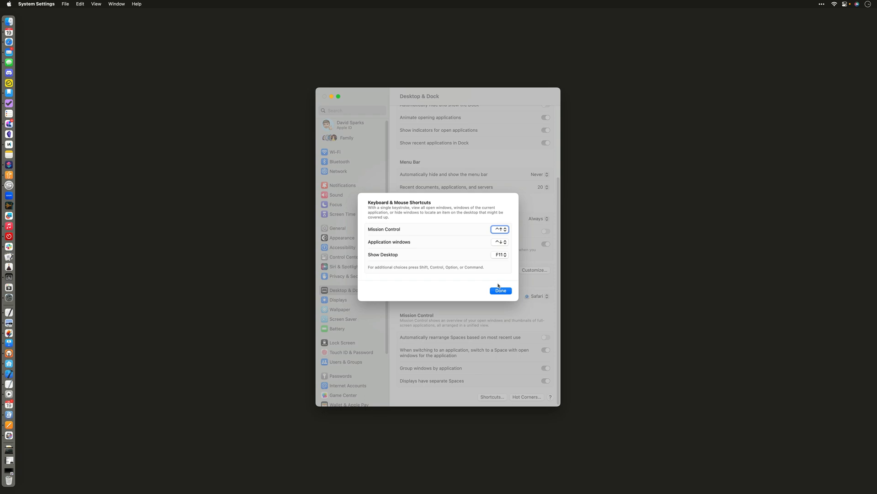
click(500, 291)
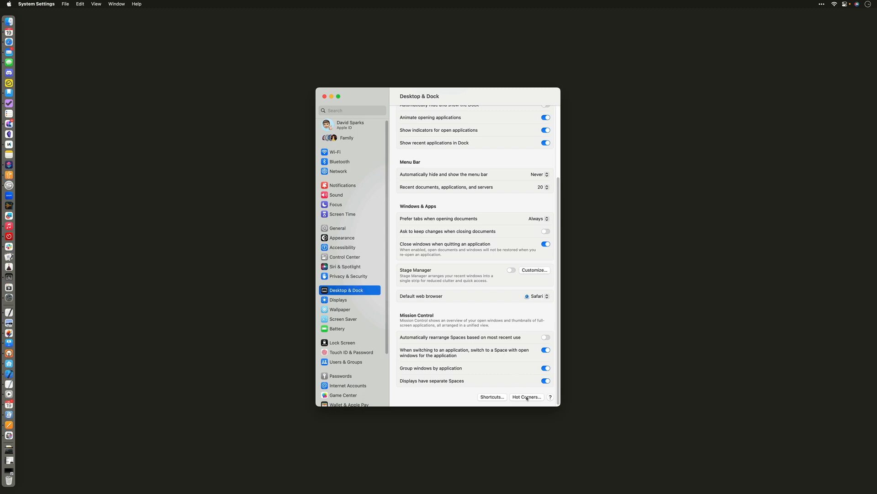
In Hot Corners, review the top-left corner and keep it on Mission Control
click(525, 395)
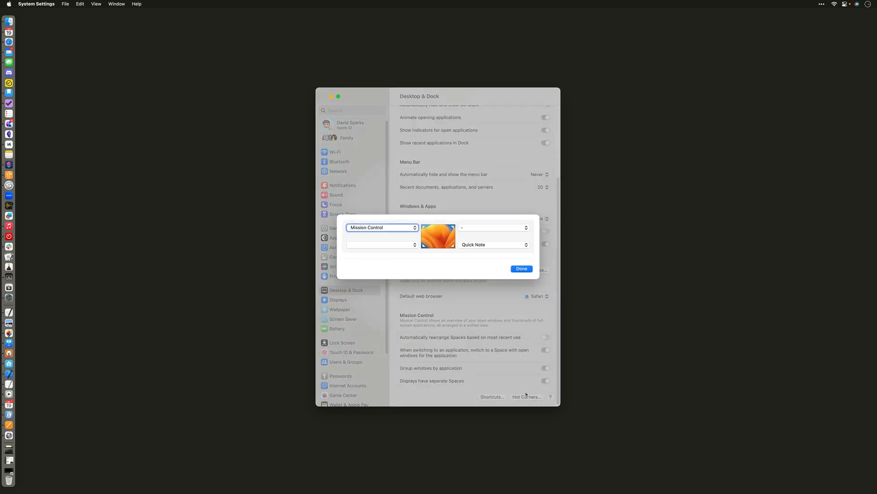
mouse_move(544, 306)
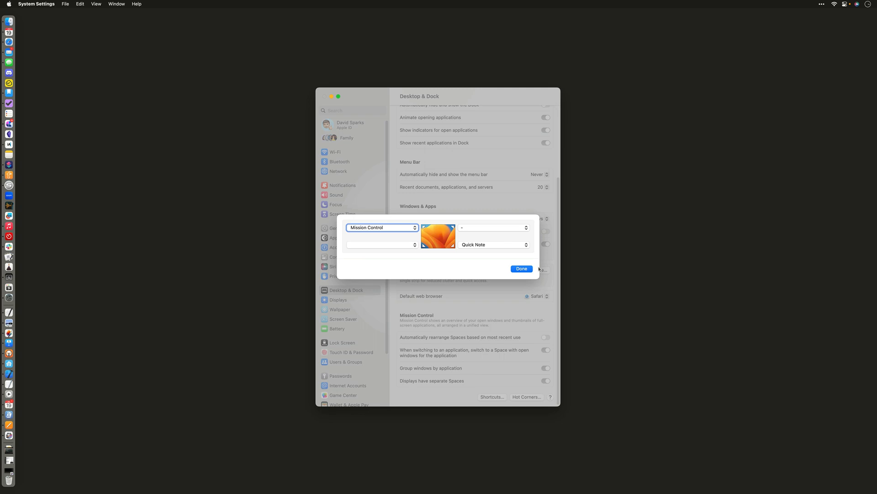
mouse_move(545, 245)
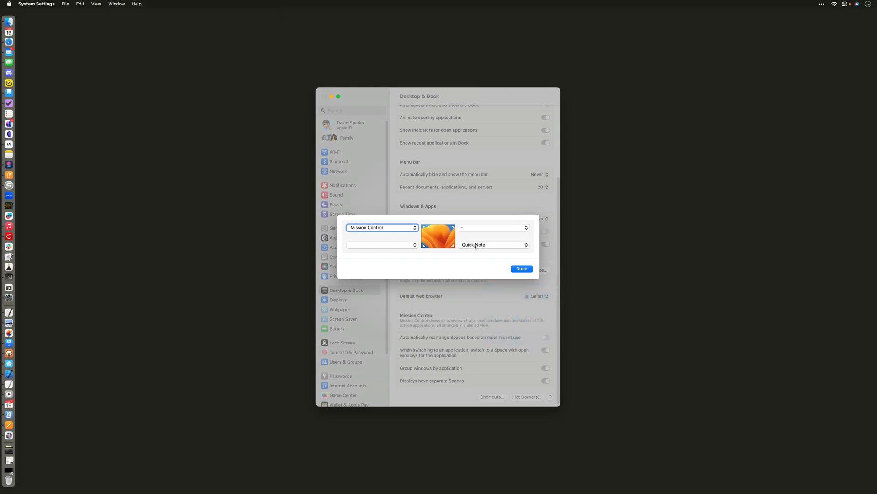
click(383, 228)
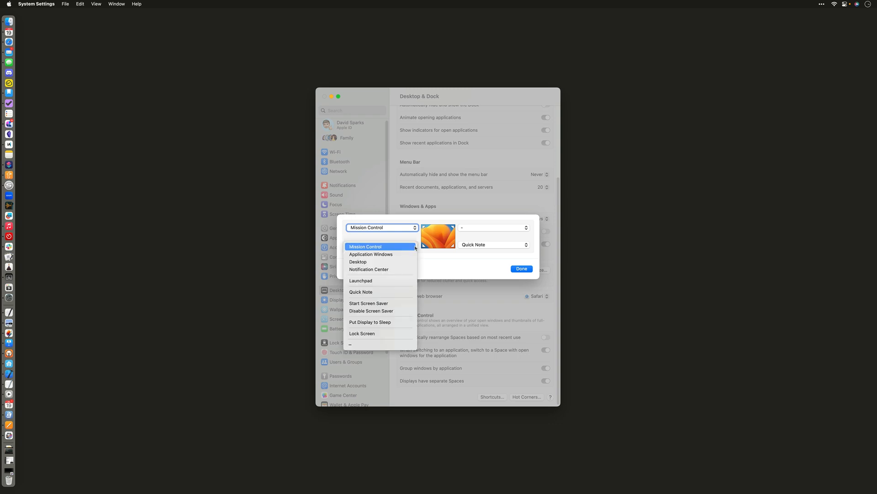
mouse_move(485, 272)
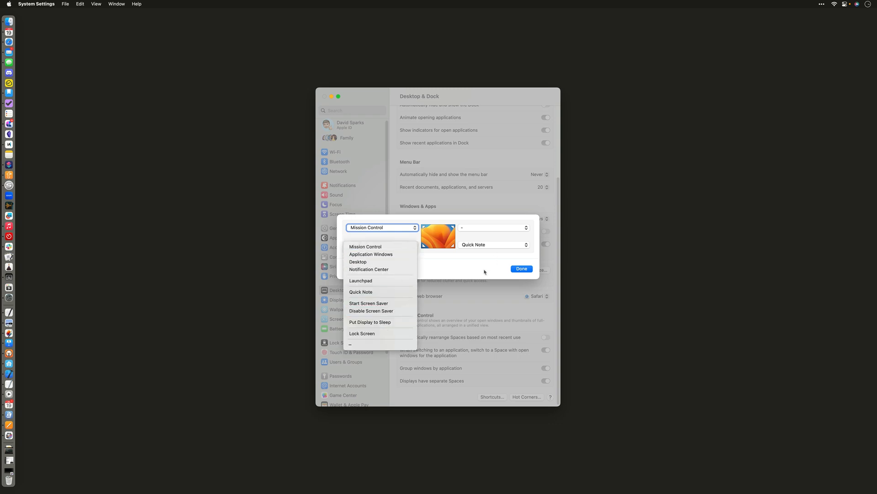
click(365, 246)
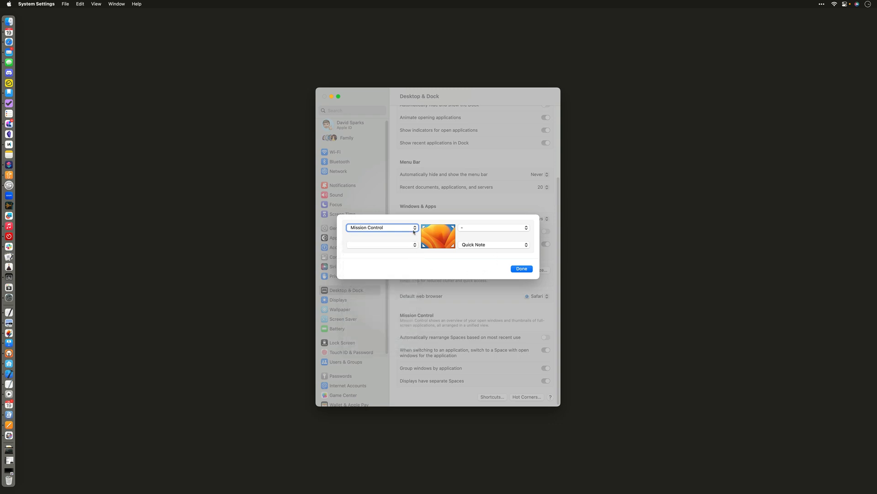
click(382, 227)
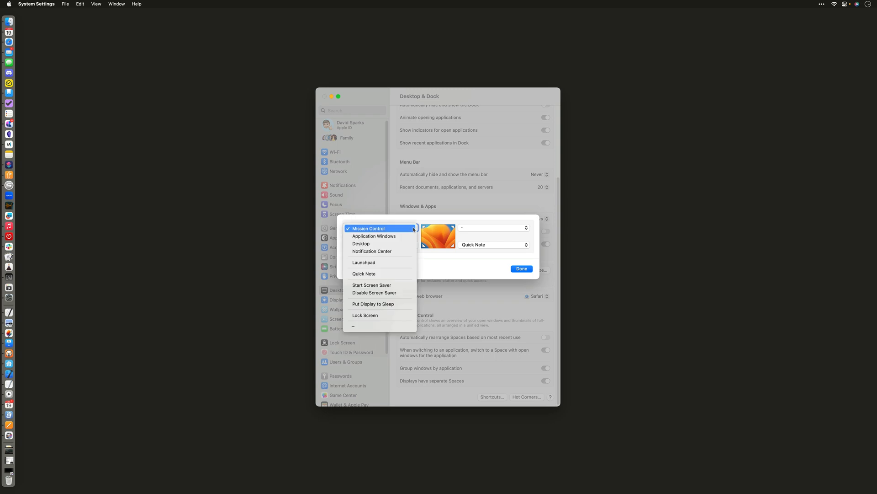
click(369, 227)
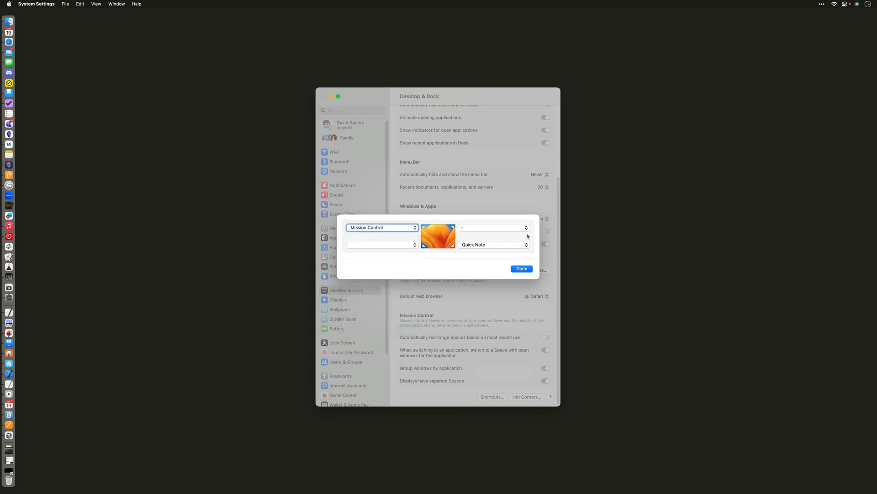
Assign Desktop with the Control modifier to the top-right corner and confirm with Done
click(494, 228)
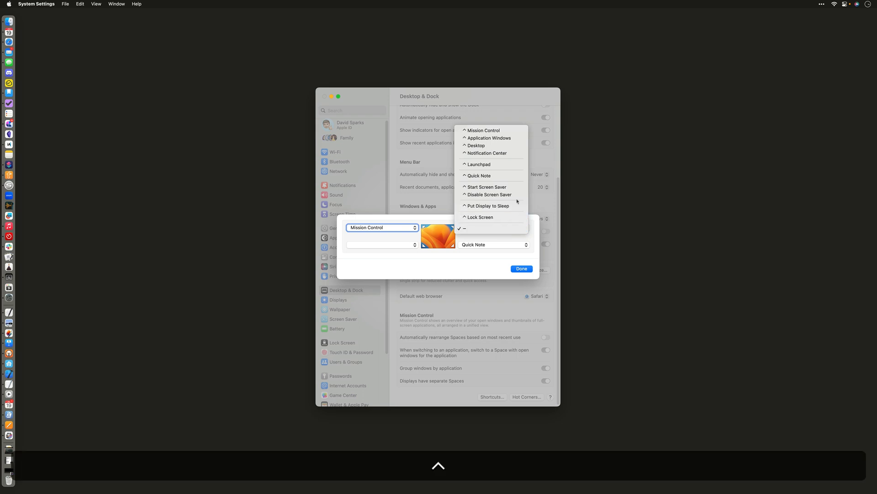
mouse_move(475, 146)
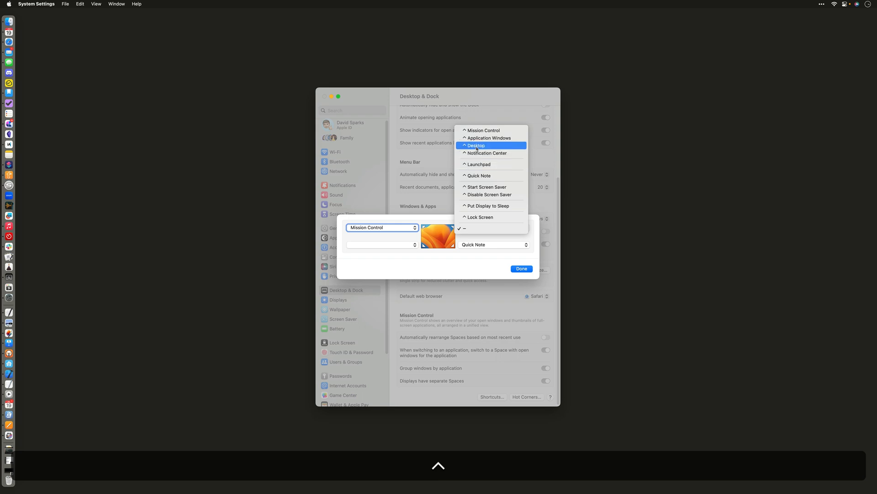
click(476, 145)
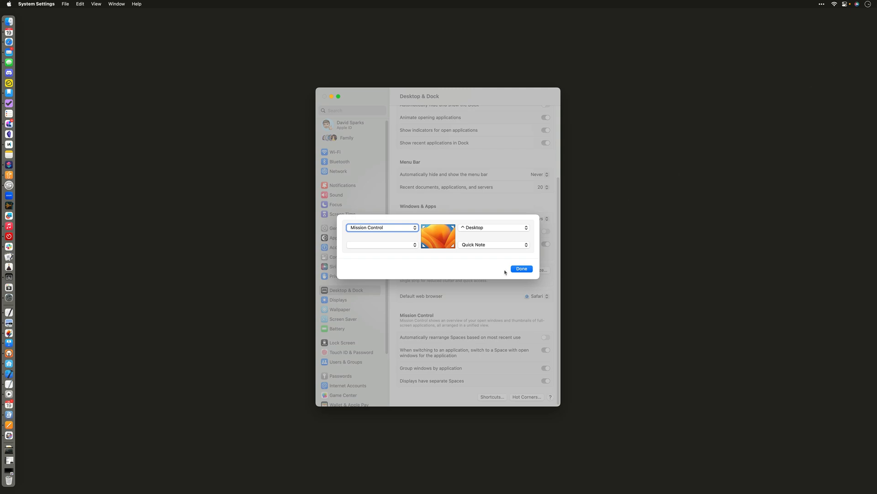
click(520, 269)
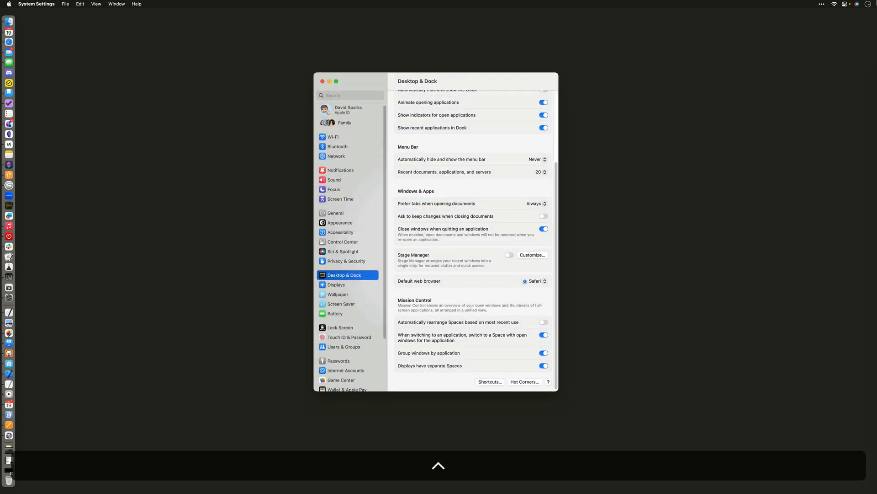